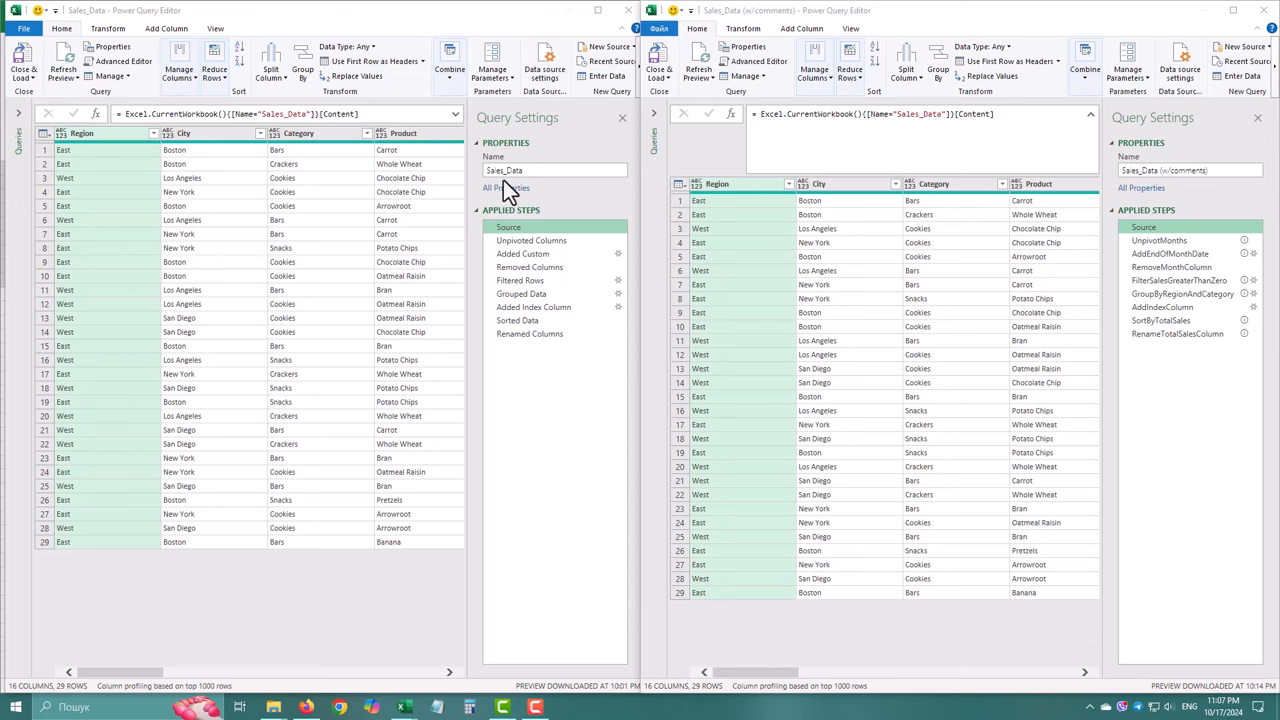
{"action": "mouse_move", "coordinate": [545, 189]}
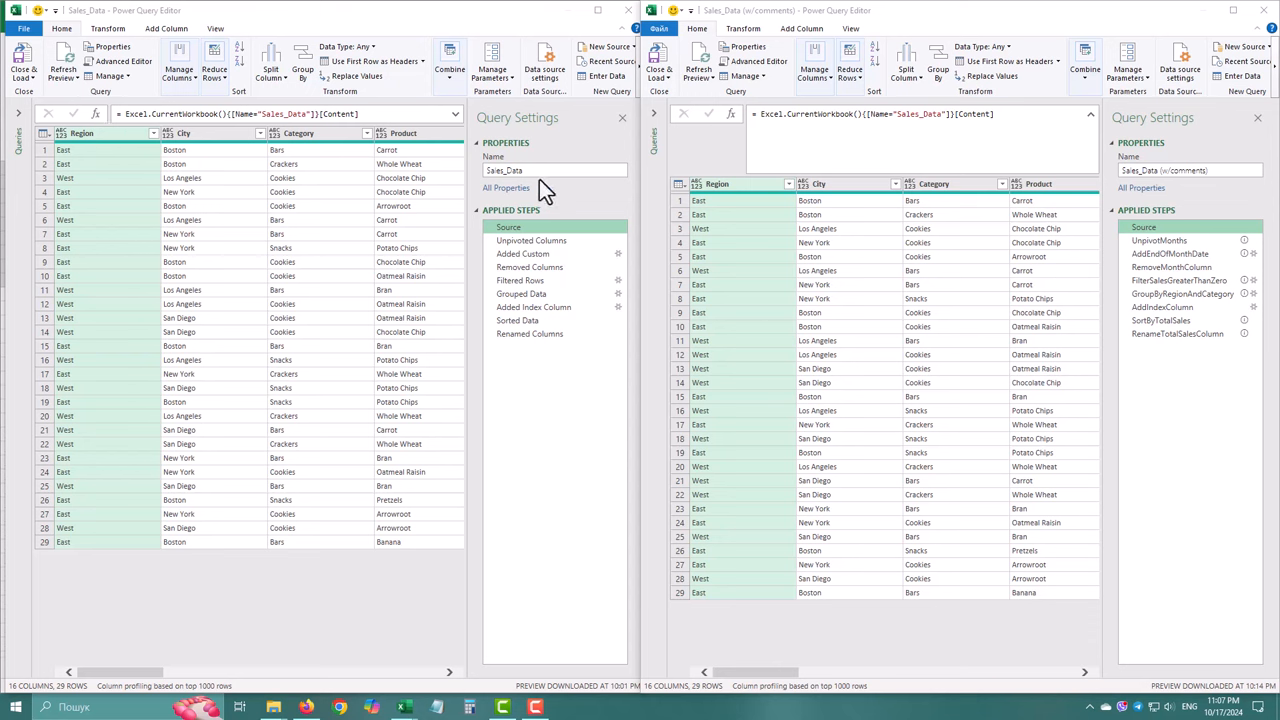
Preview the Removed Columns, Grouped Data, Sorted Data and Renamed Columns steps.
{"action": "left_click", "coordinate": [1190, 170]}
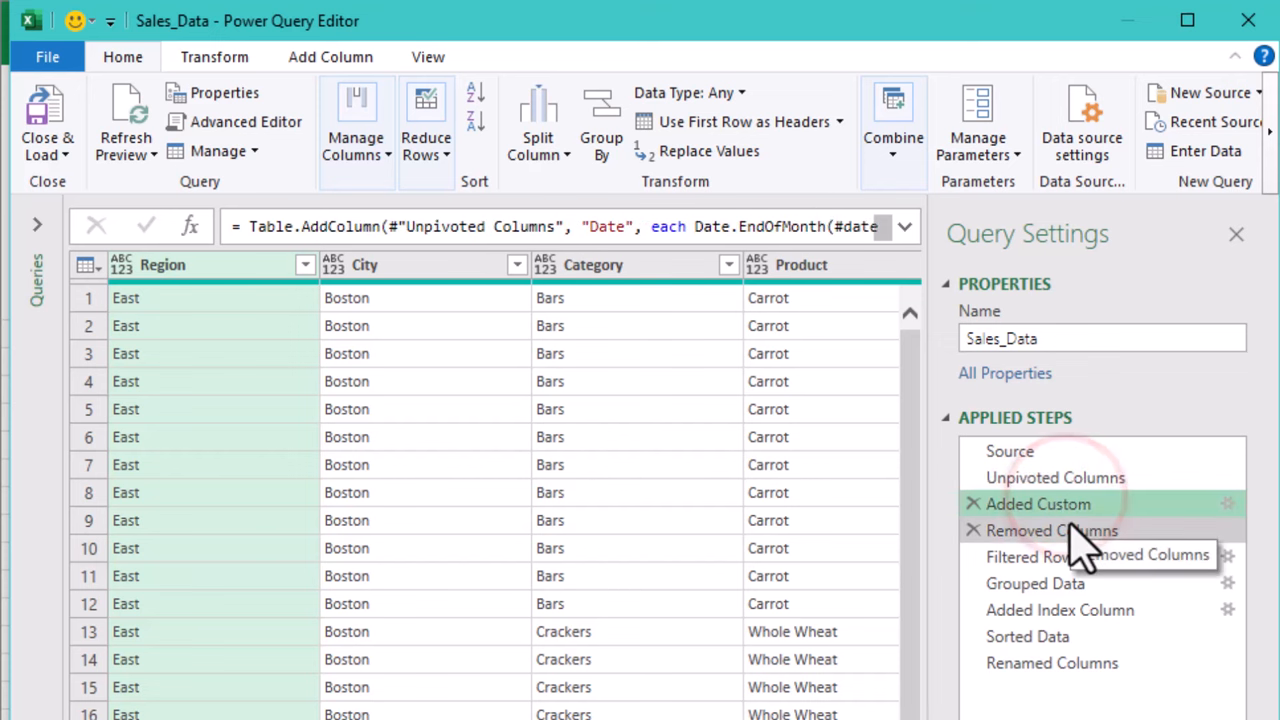
{"action": "left_click", "coordinate": [1052, 530]}
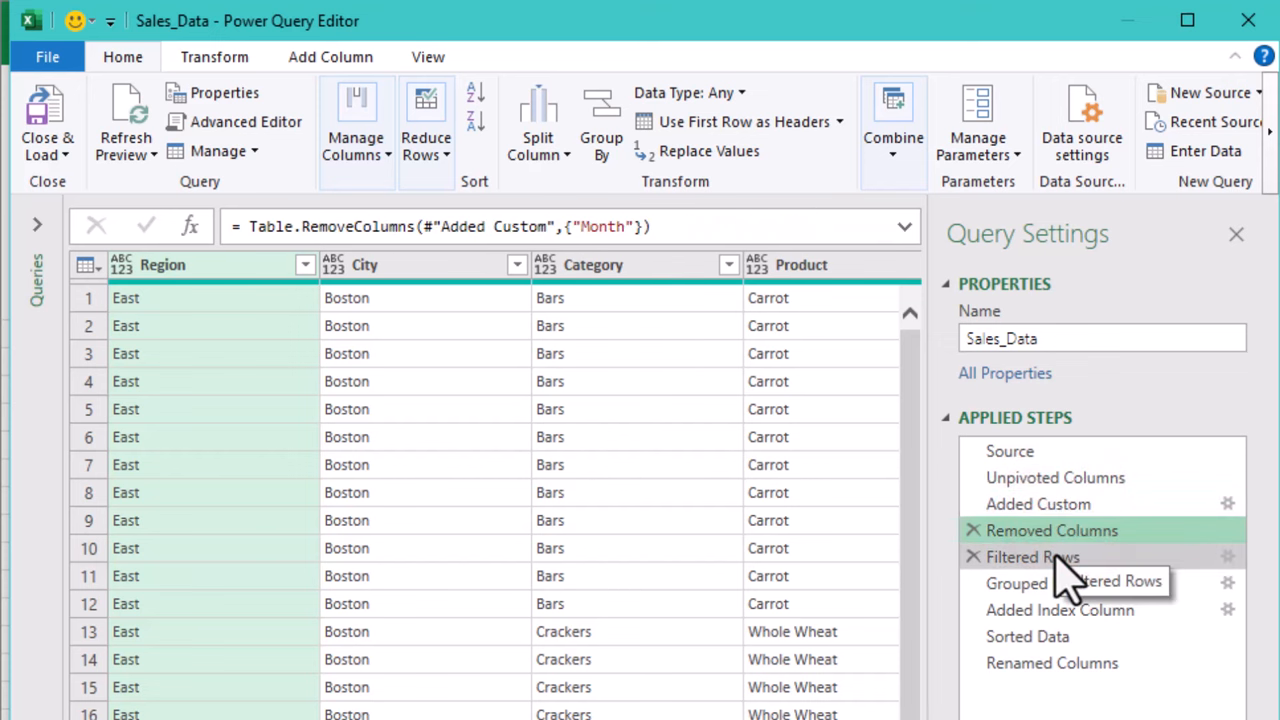
{"action": "left_click", "coordinate": [1036, 583]}
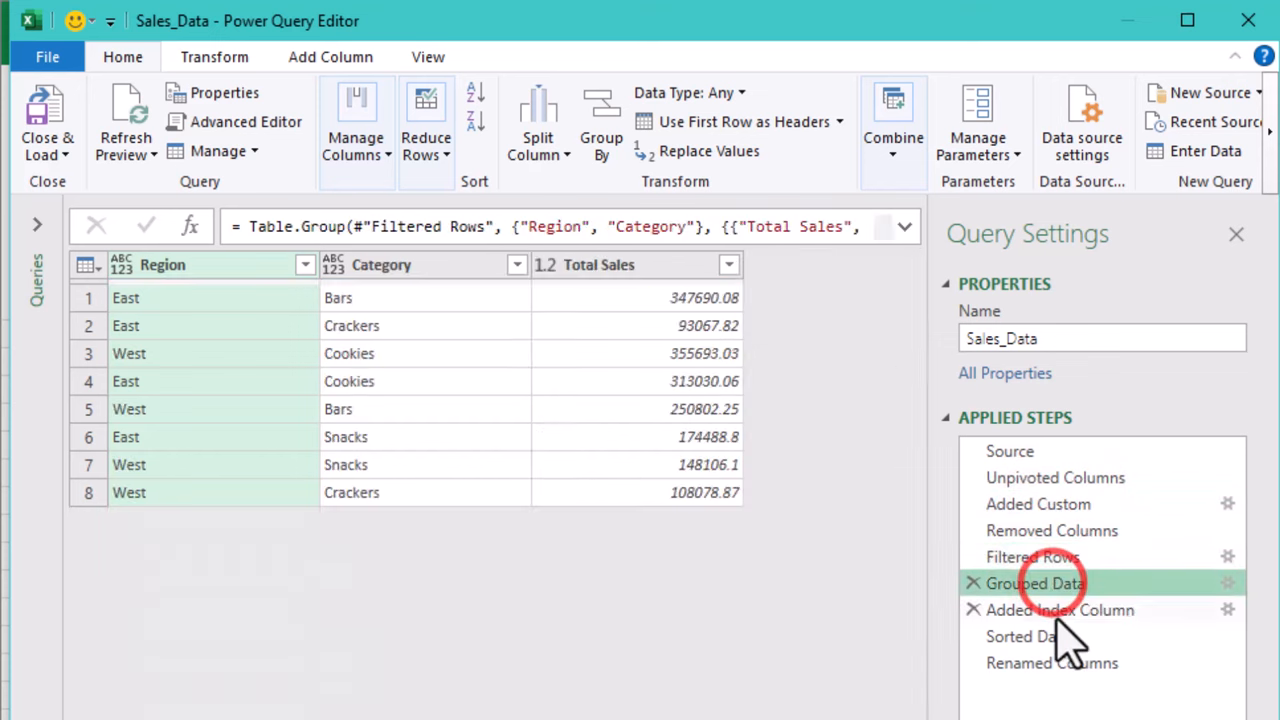
{"action": "left_click", "coordinate": [1027, 636]}
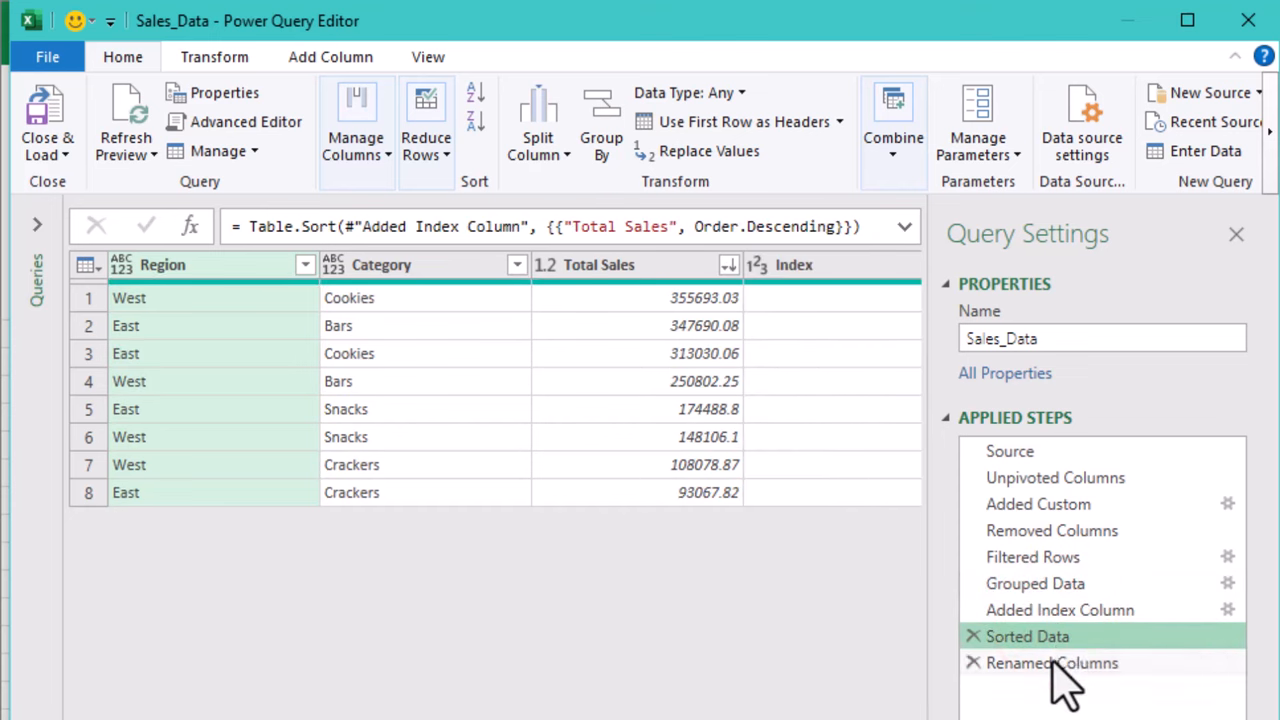
{"action": "left_click", "coordinate": [1051, 663]}
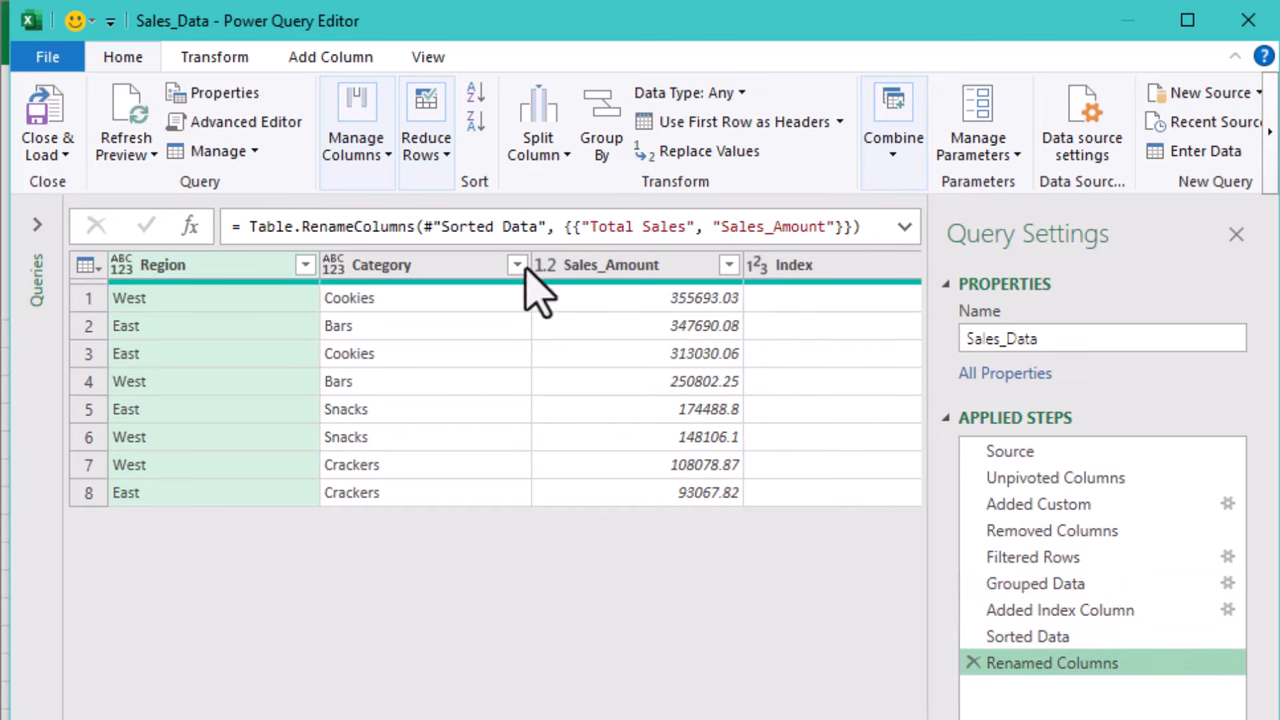
Trace step references in the Renamed Columns and Sorted Data formulas back through earlier steps.
{"action": "left_click", "coordinate": [425, 226]}
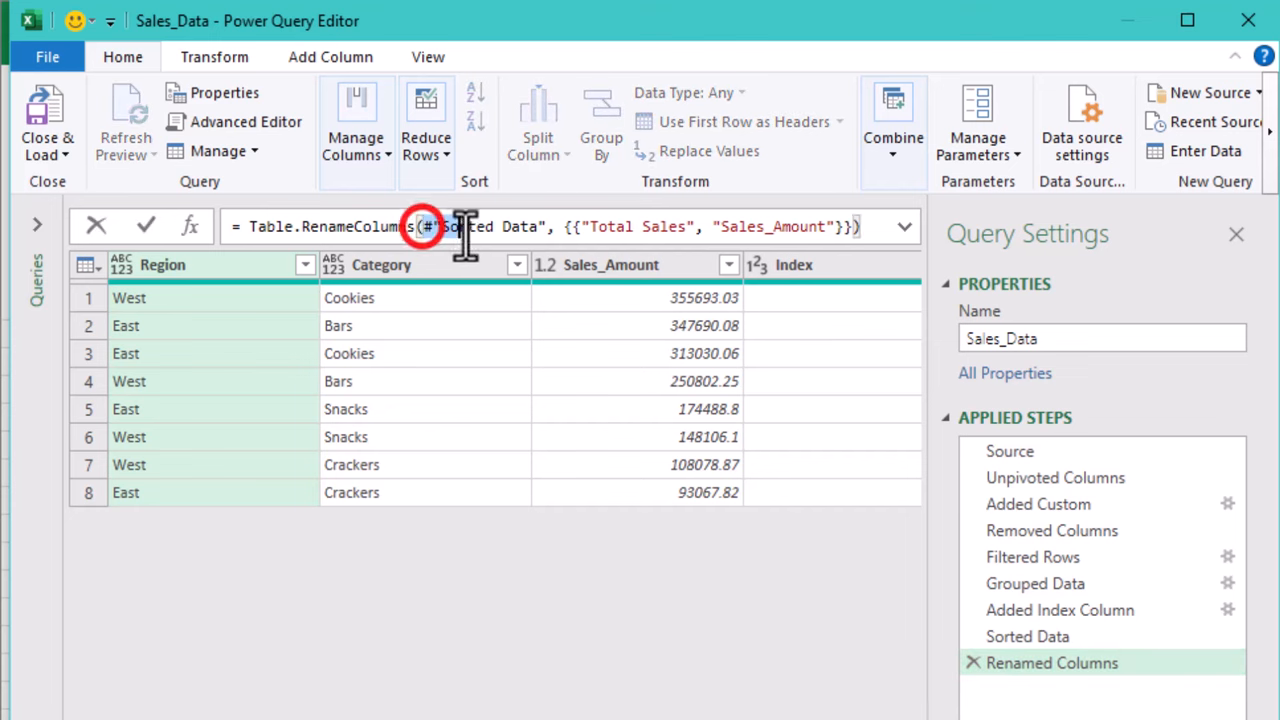
{"action": "double_click", "coordinate": [465, 226]}
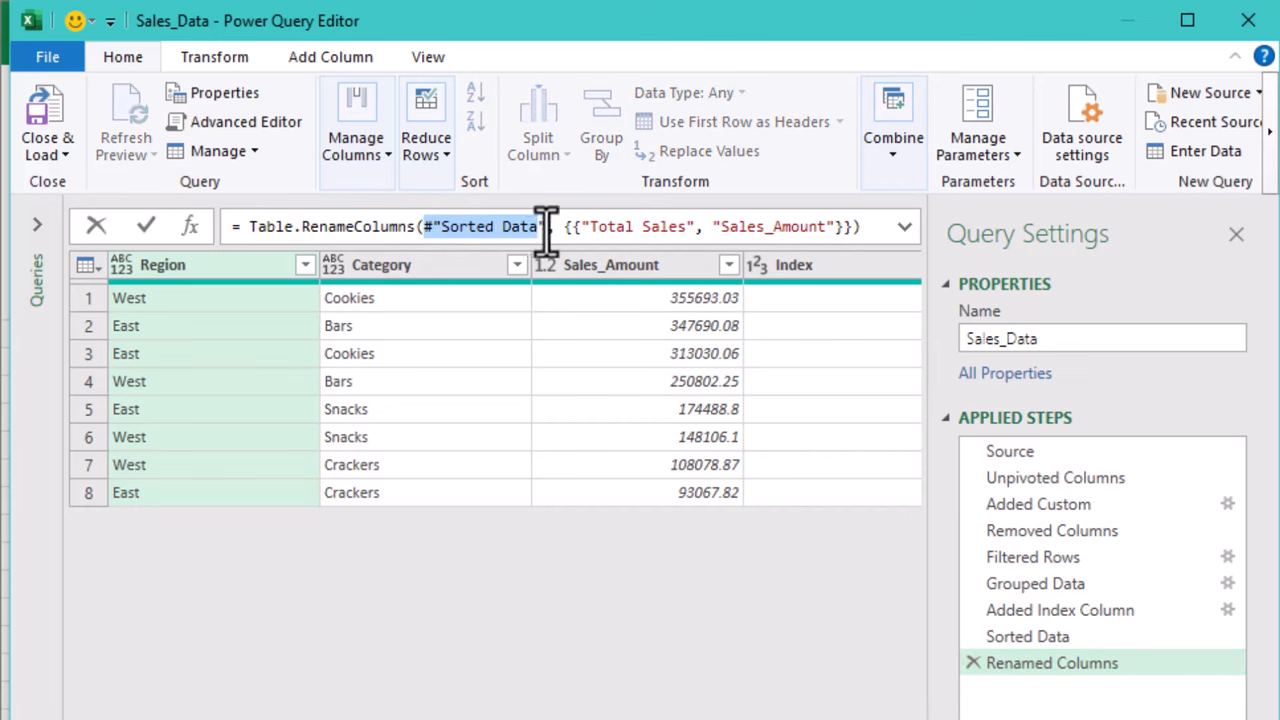
{"action": "mouse_move", "coordinate": [1075, 655]}
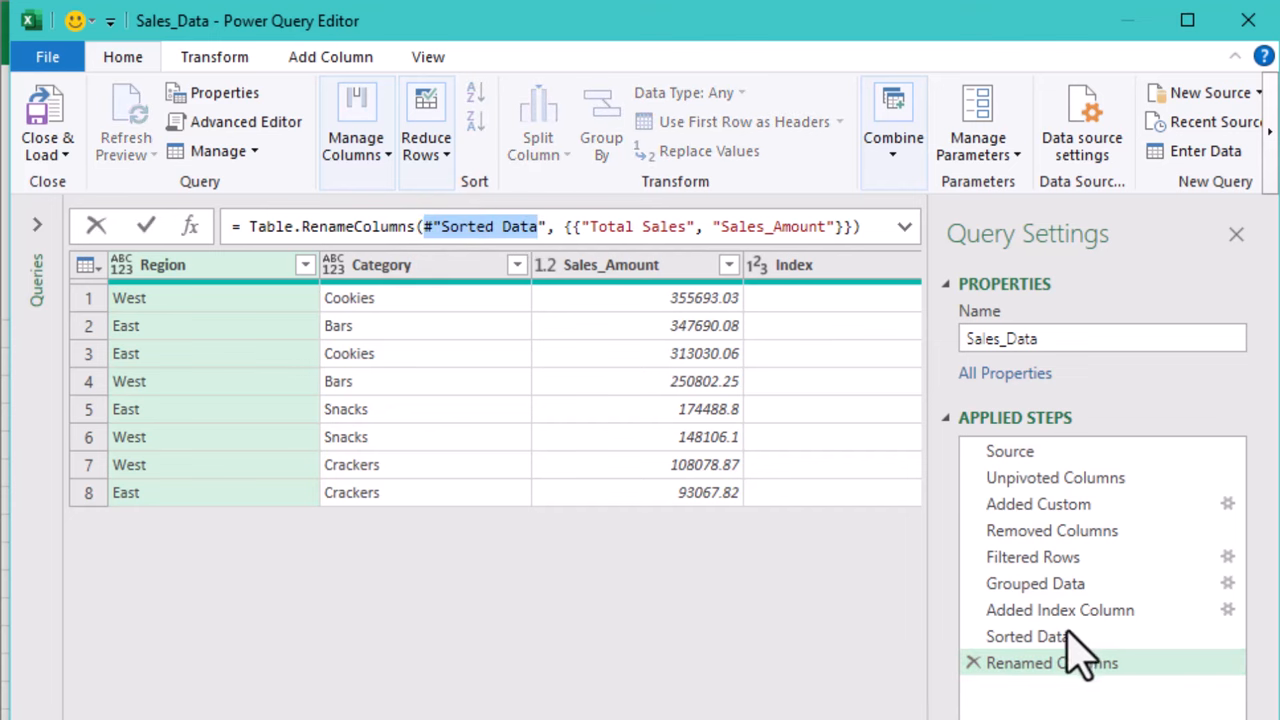
{"action": "left_click", "coordinate": [1027, 636]}
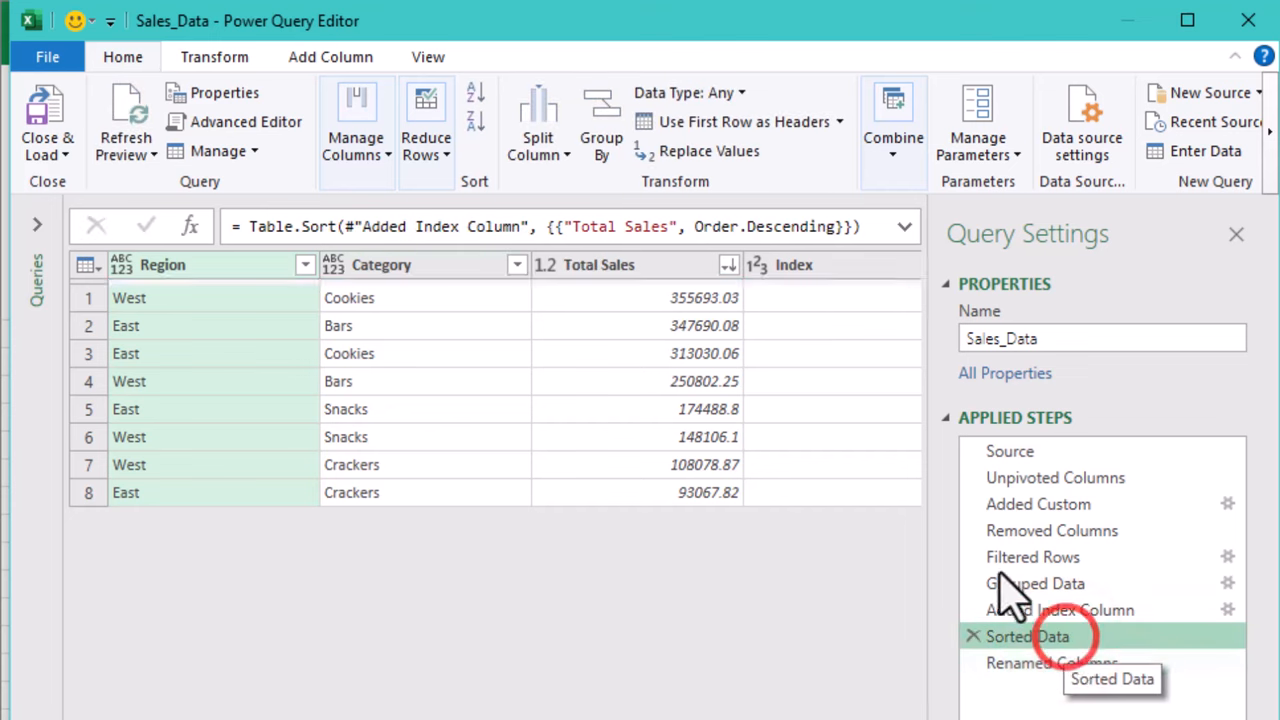
{"action": "left_click", "coordinate": [352, 226]}
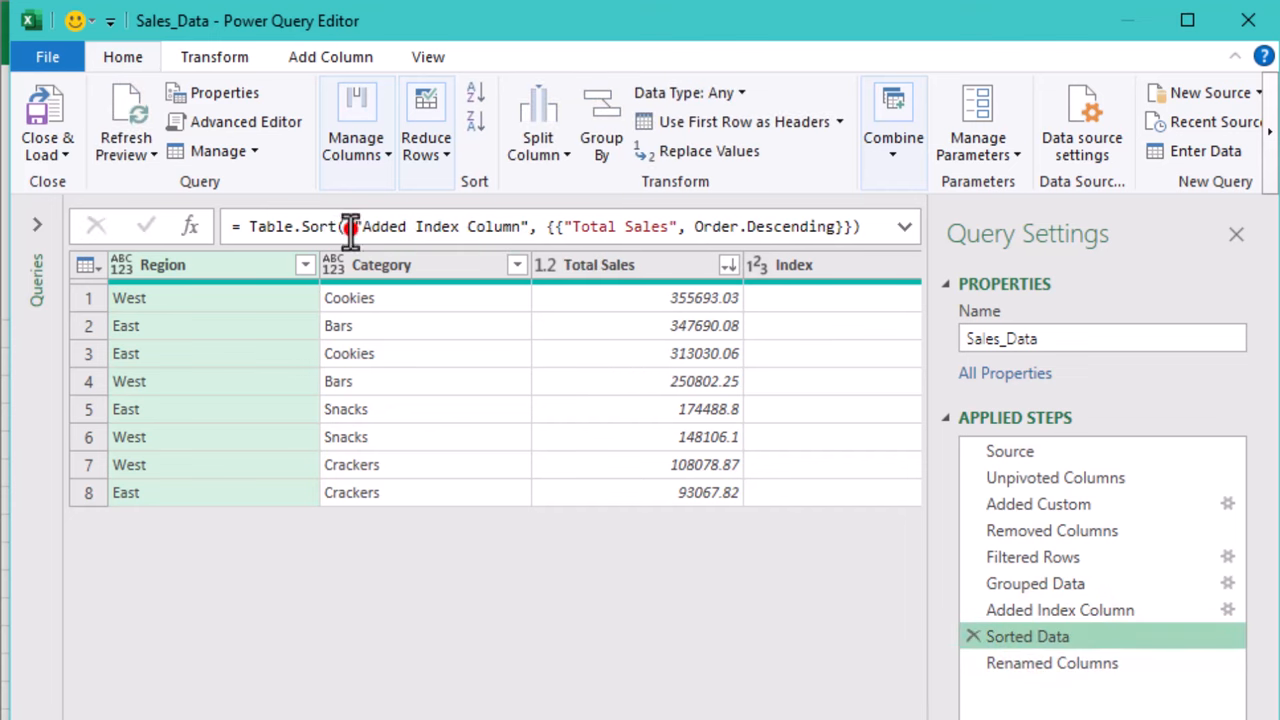
{"action": "double_click", "coordinate": [435, 226]}
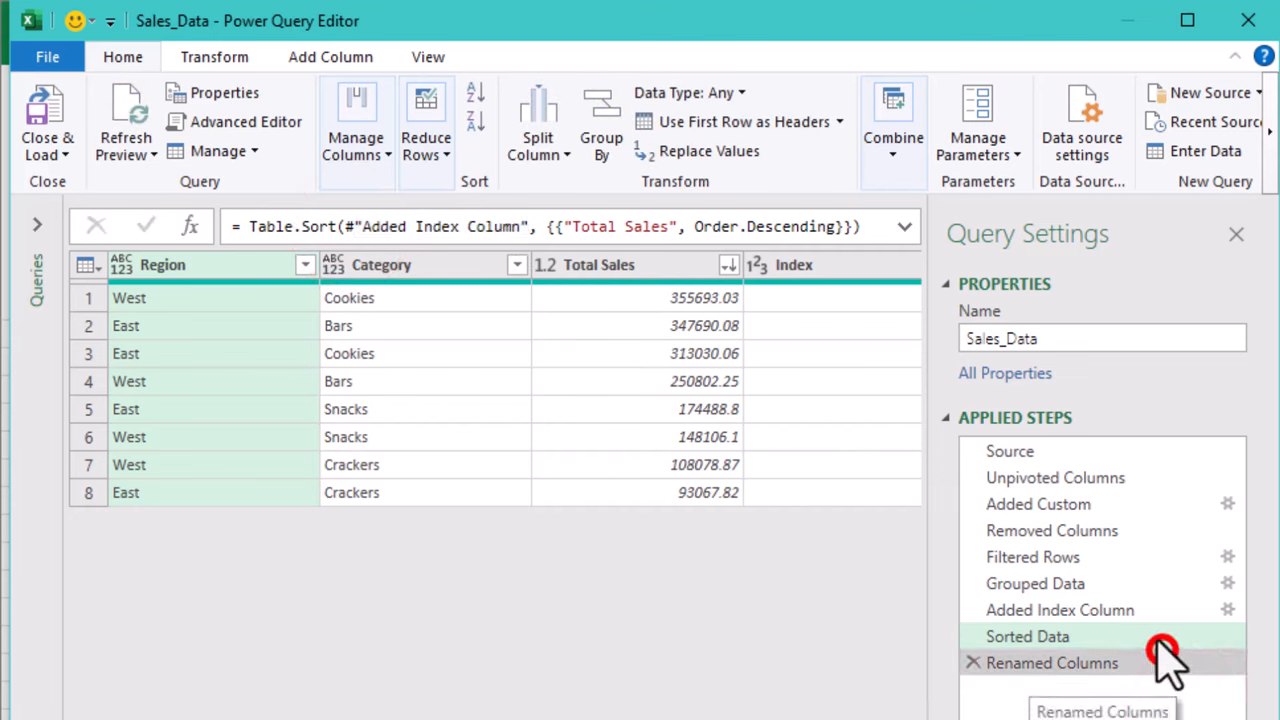
{"action": "left_click", "coordinate": [1060, 610]}
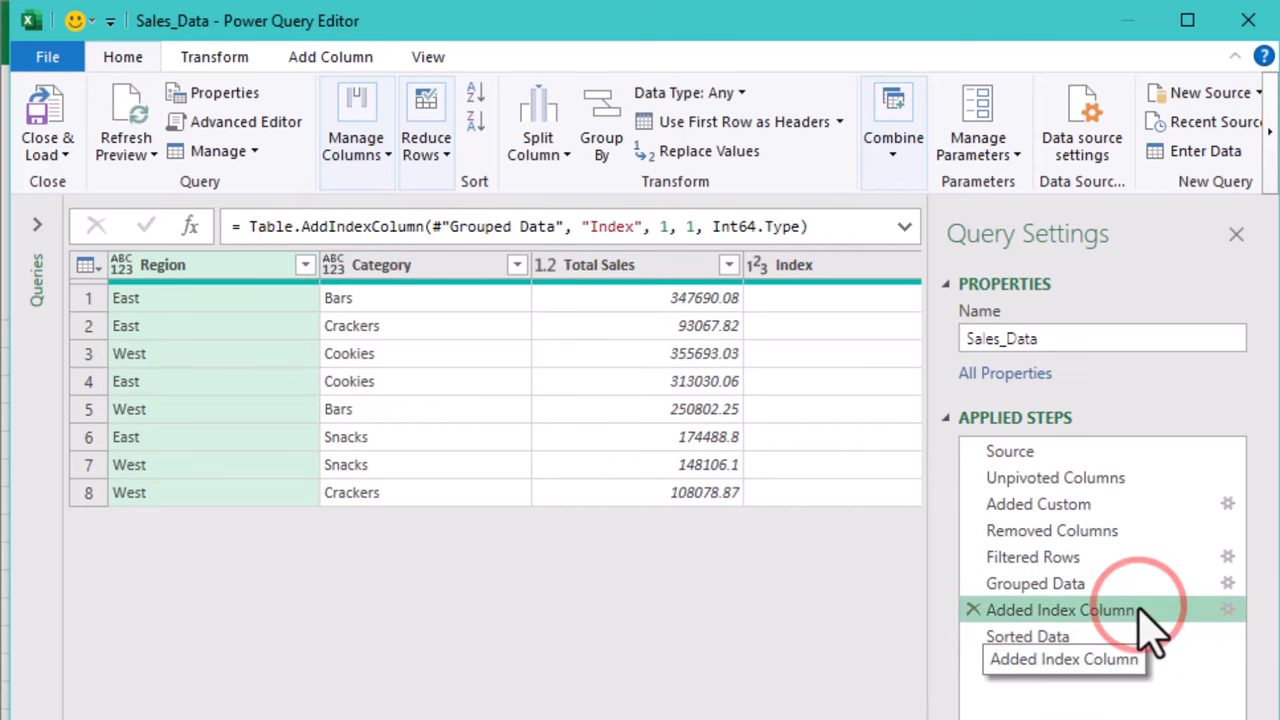
{"action": "left_click", "coordinate": [1035, 583]}
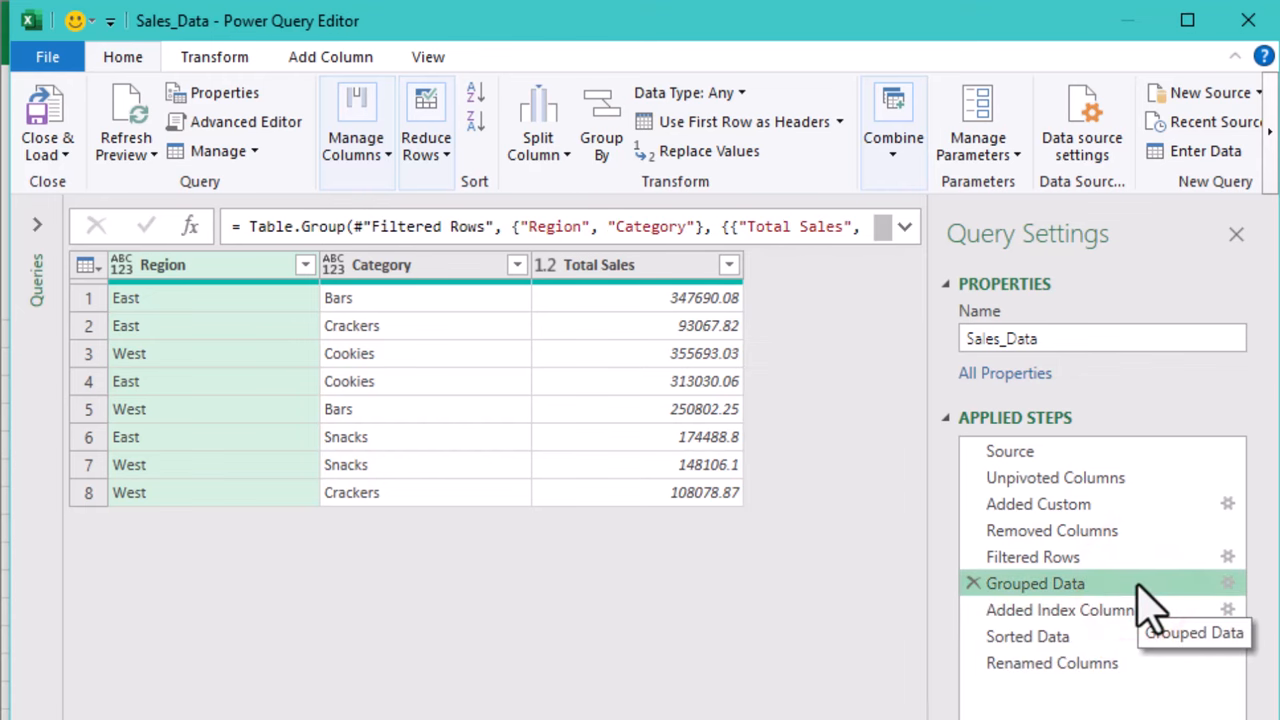
{"action": "mouse_move", "coordinate": [1054, 477]}
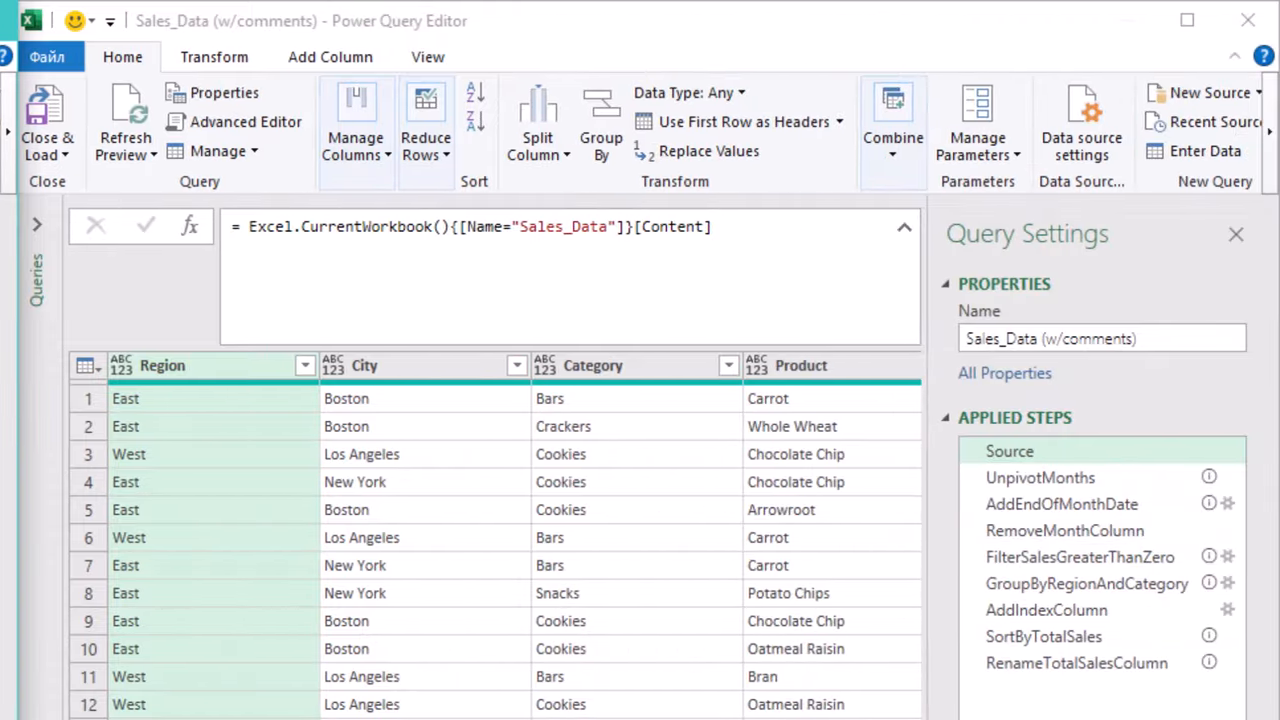
{"action": "mouse_move", "coordinate": [1040, 477]}
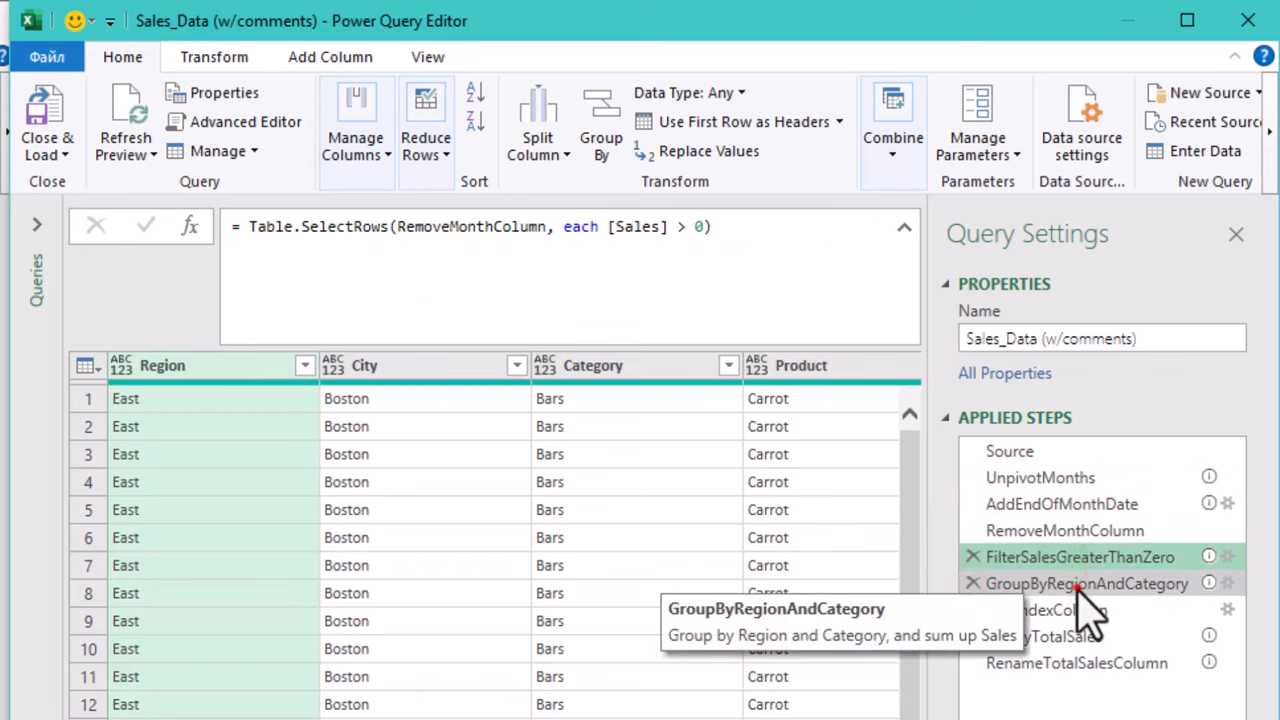
{"action": "left_click", "coordinate": [1086, 583]}
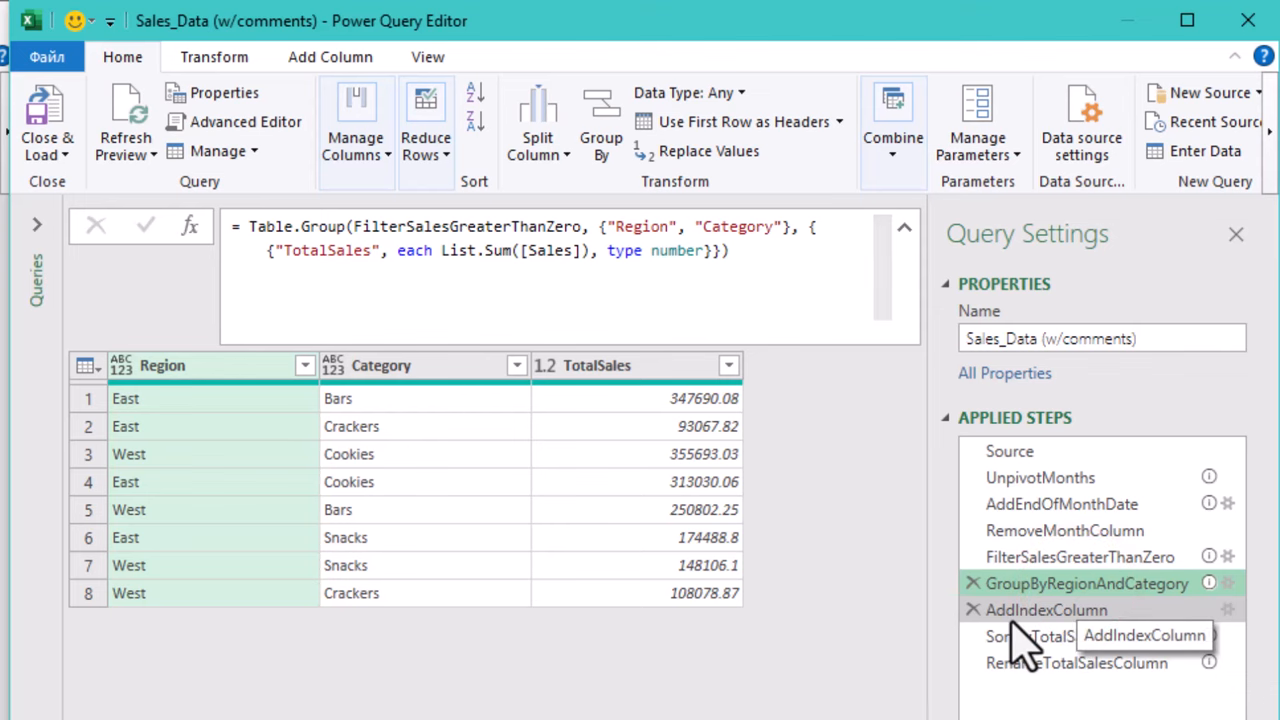
{"action": "left_click", "coordinate": [1043, 636]}
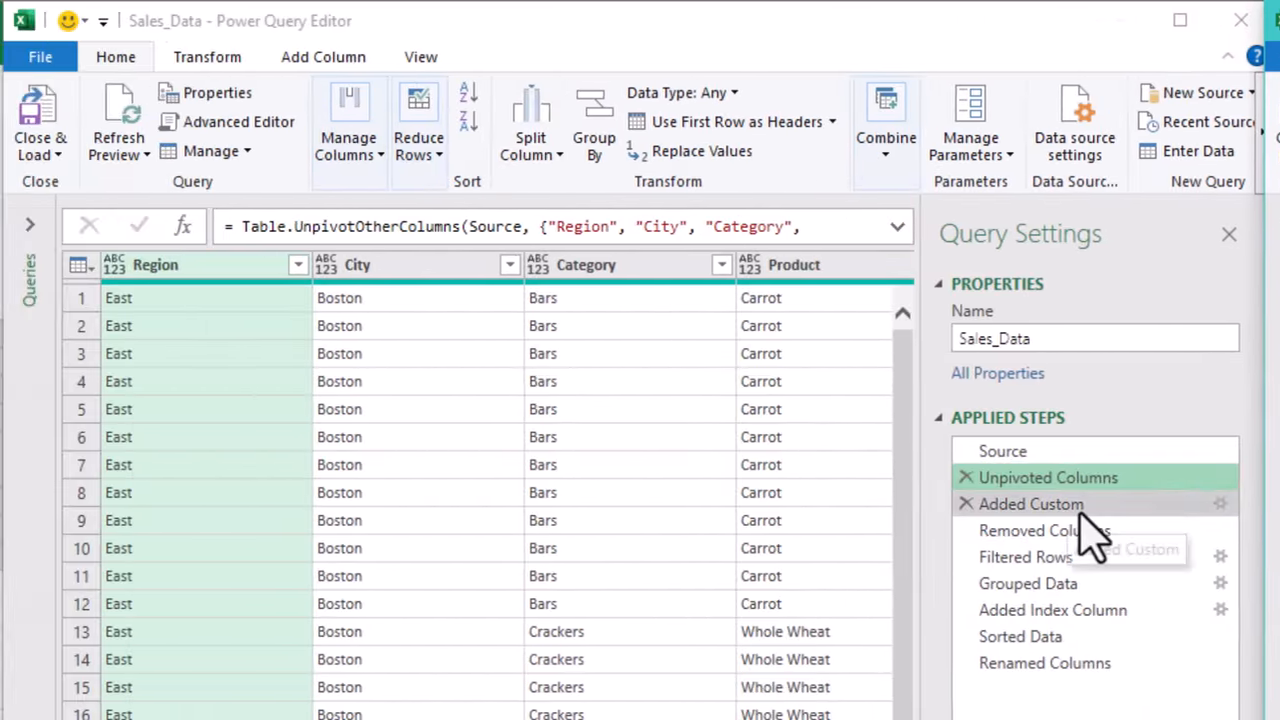
Rename the Unpivoted Columns step to Unpivot_Months.
{"action": "right_click", "coordinate": [1048, 477]}
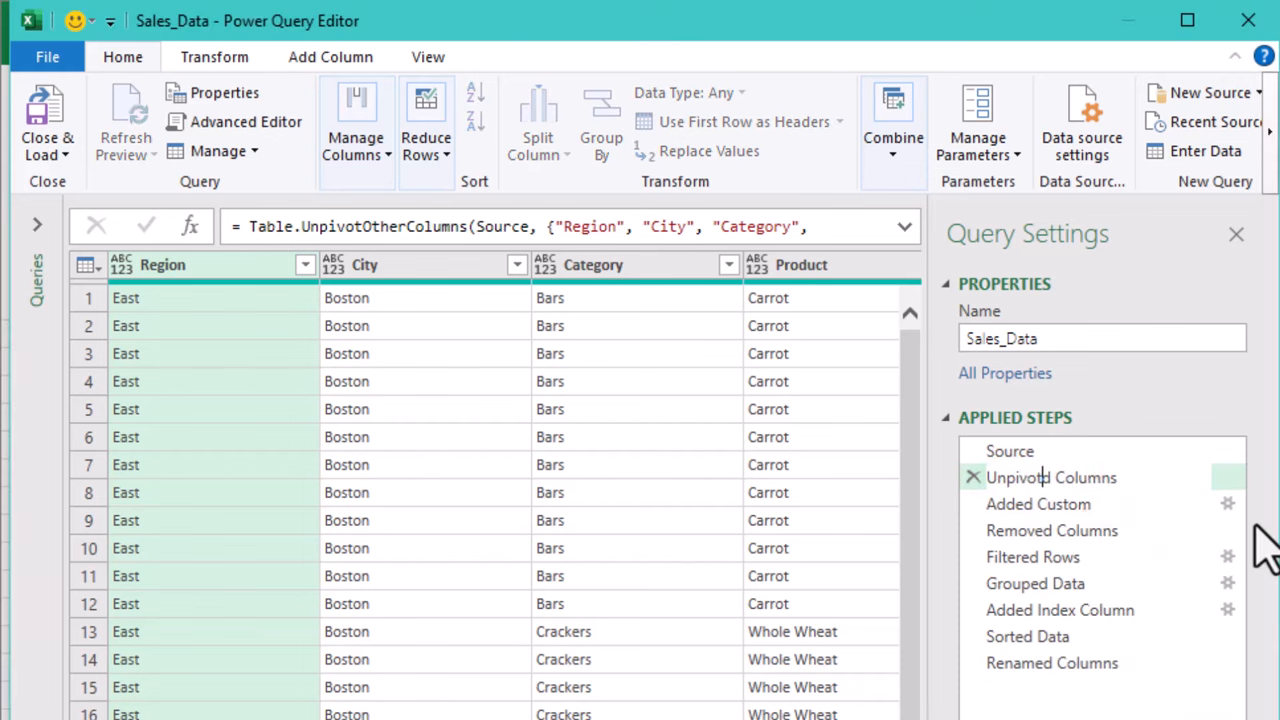
{"action": "type", "text": "UnpivotMonths"}
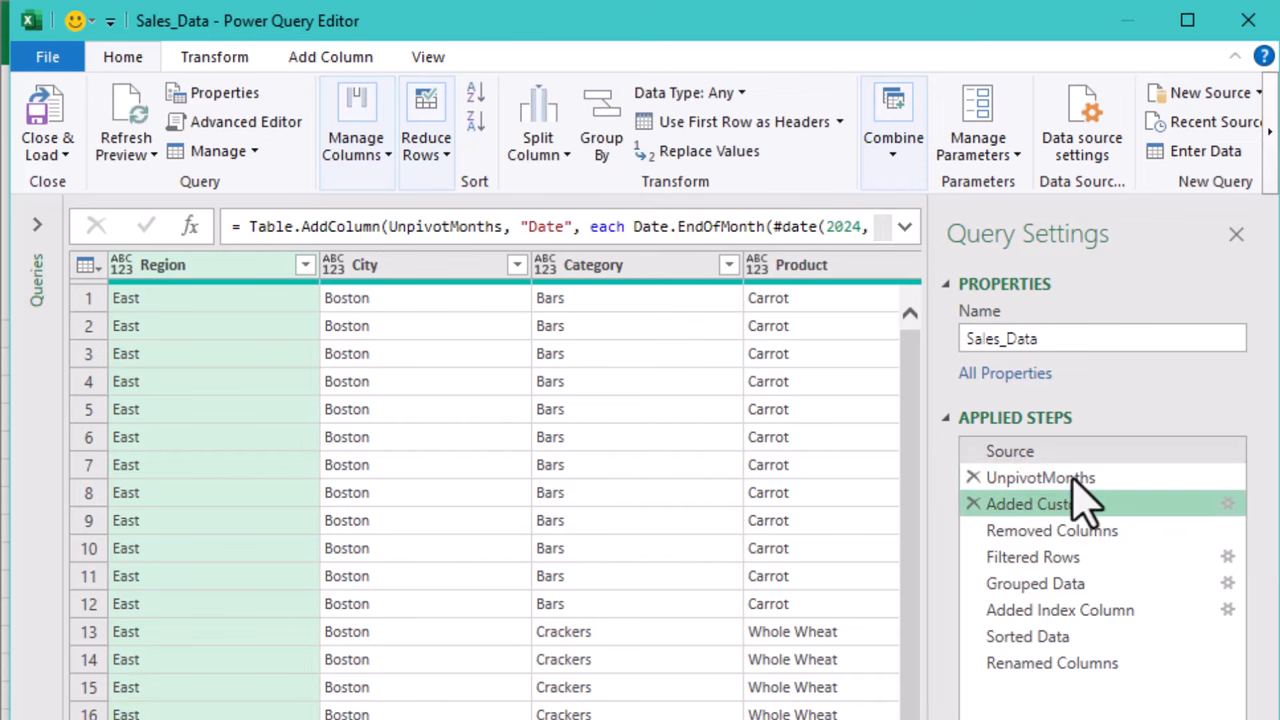
{"action": "left_click", "coordinate": [1040, 477]}
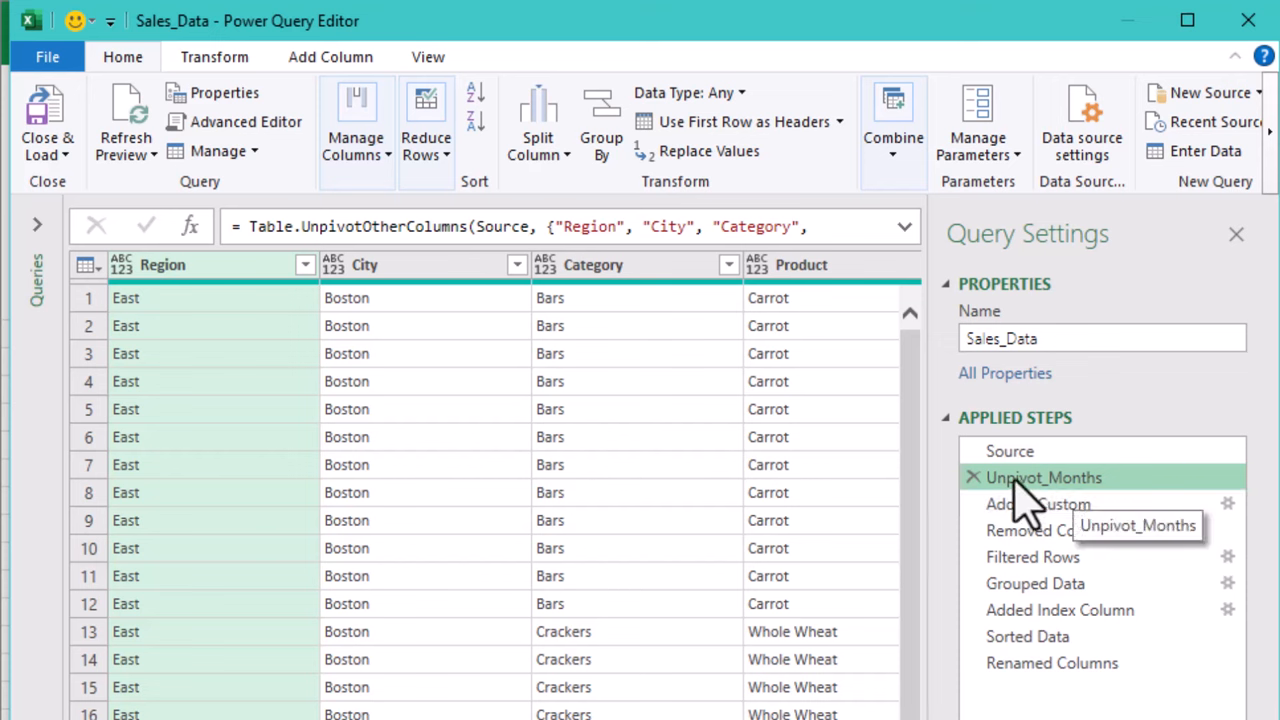
{"action": "left_click", "coordinate": [1038, 503]}
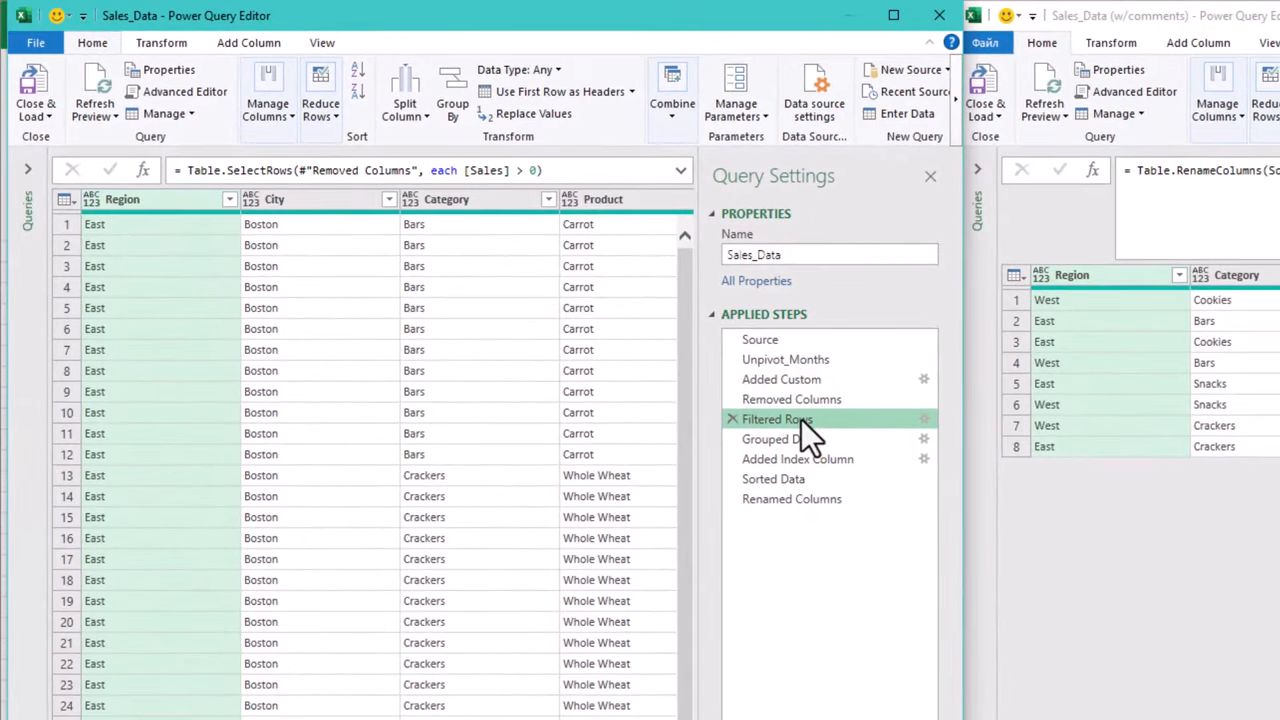
Give the Filtered Rows step the description 'Filter the rows that a…' in its Properties.
{"action": "right_click", "coordinate": [778, 419]}
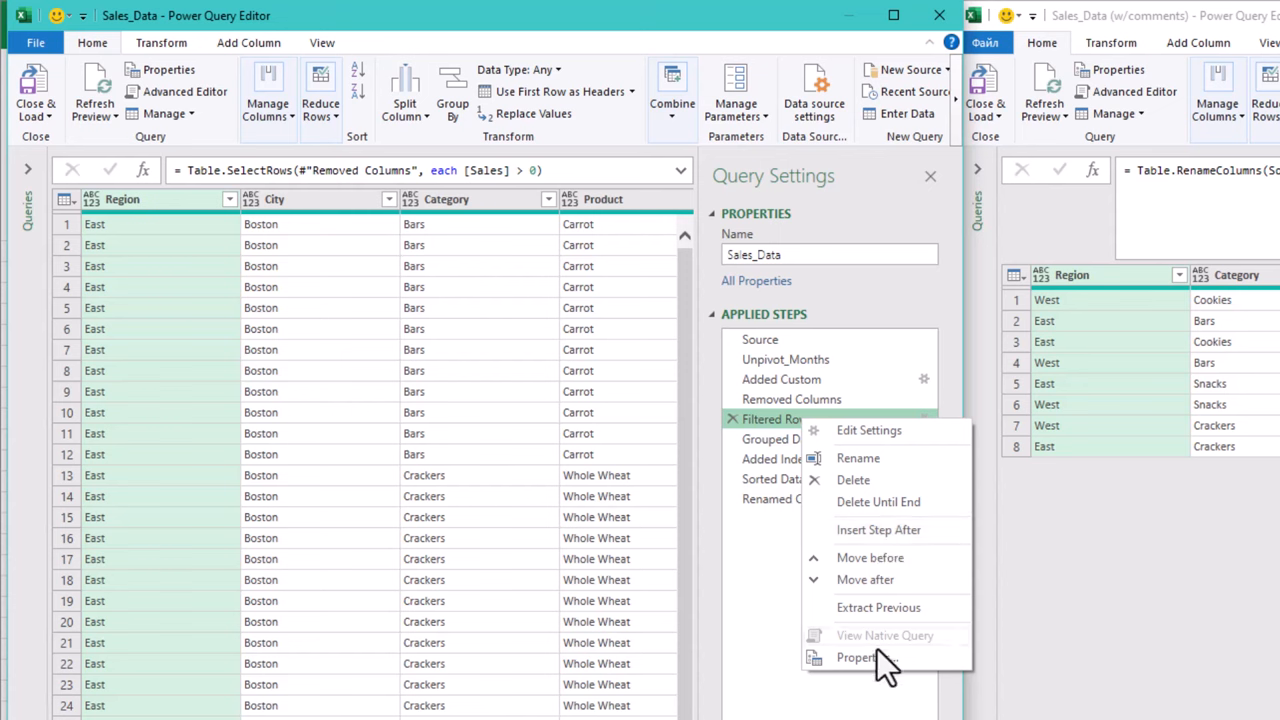
{"action": "left_click", "coordinate": [859, 657]}
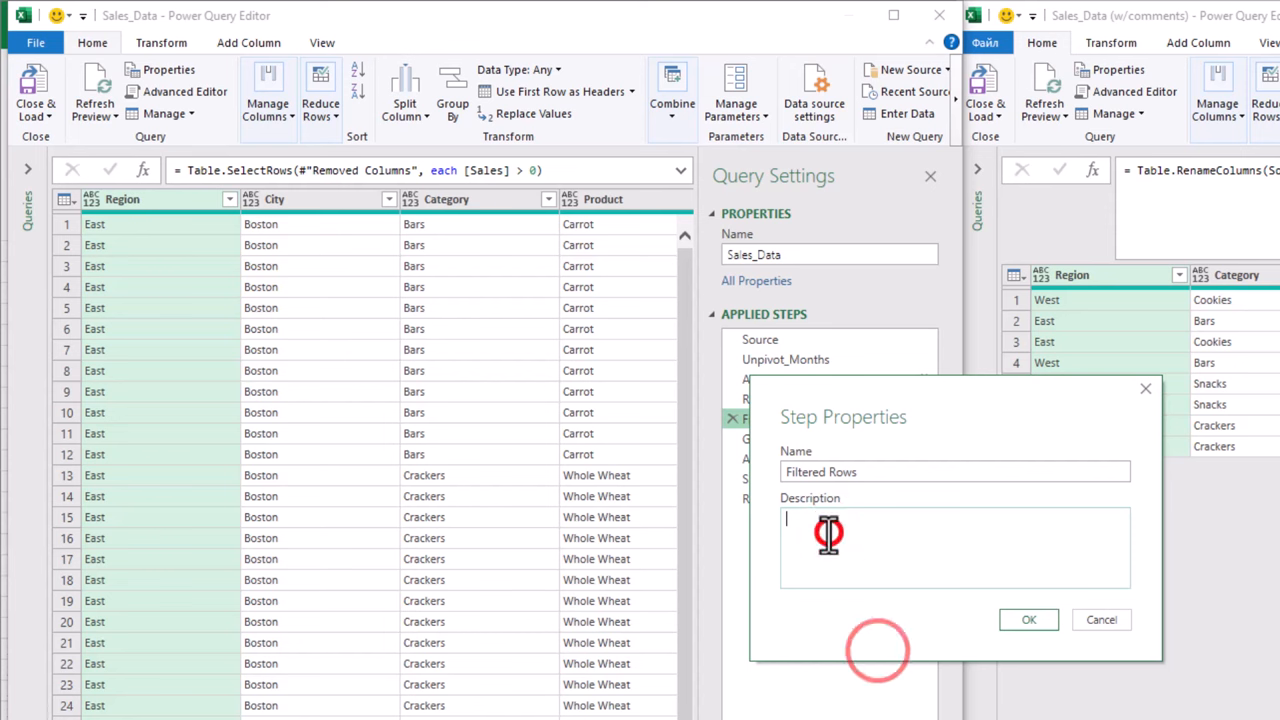
{"action": "type", "text": "Filter the rows that a"}
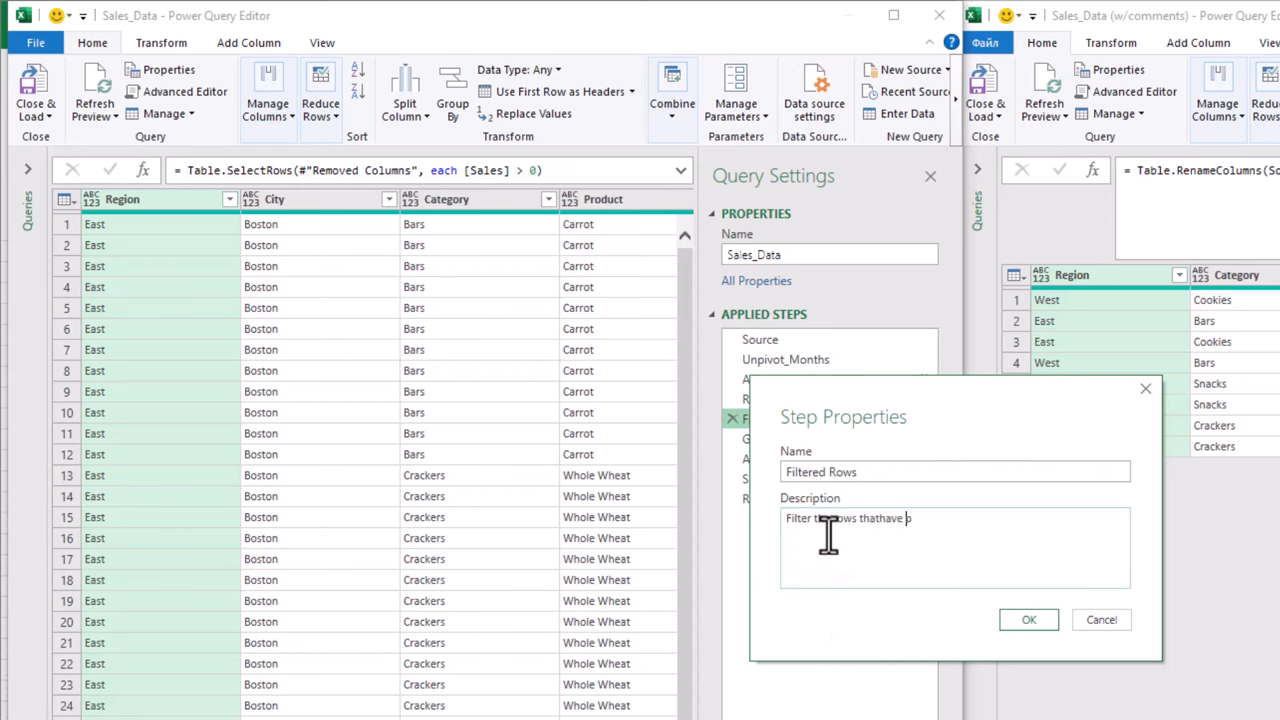
{"action": "left_click", "coordinate": [1028, 620]}
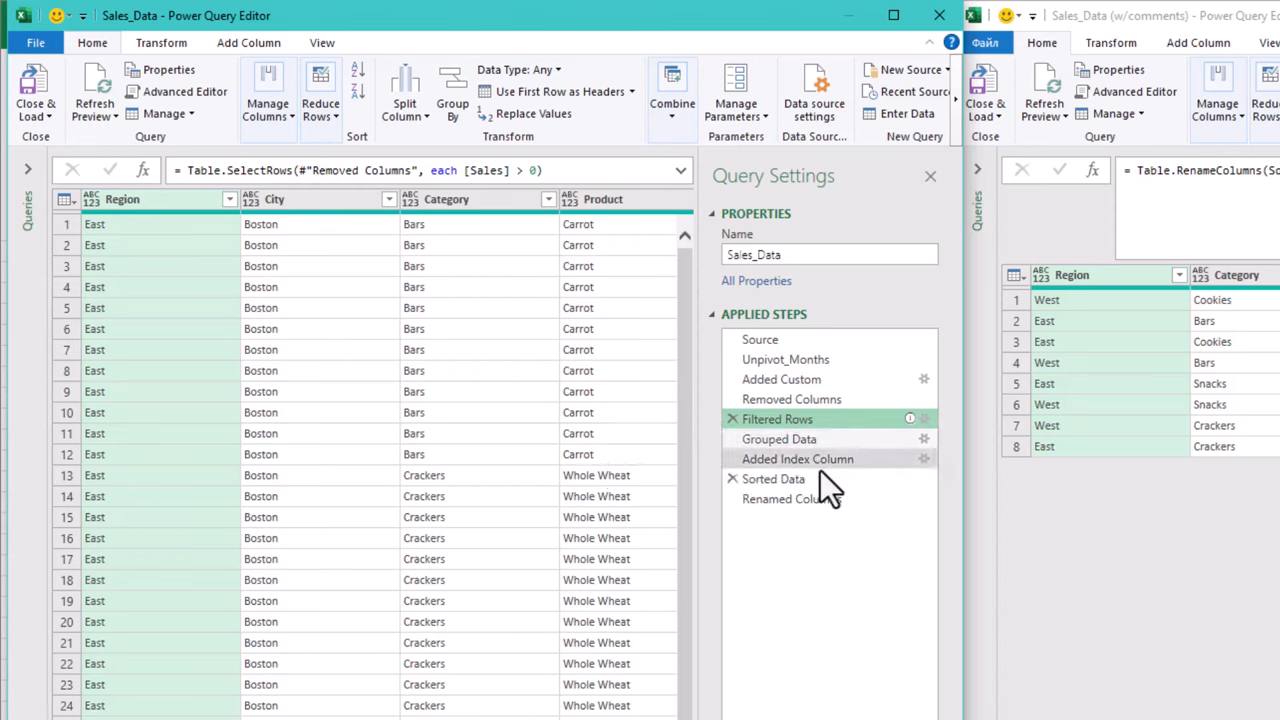
{"action": "mouse_move", "coordinate": [772, 478]}
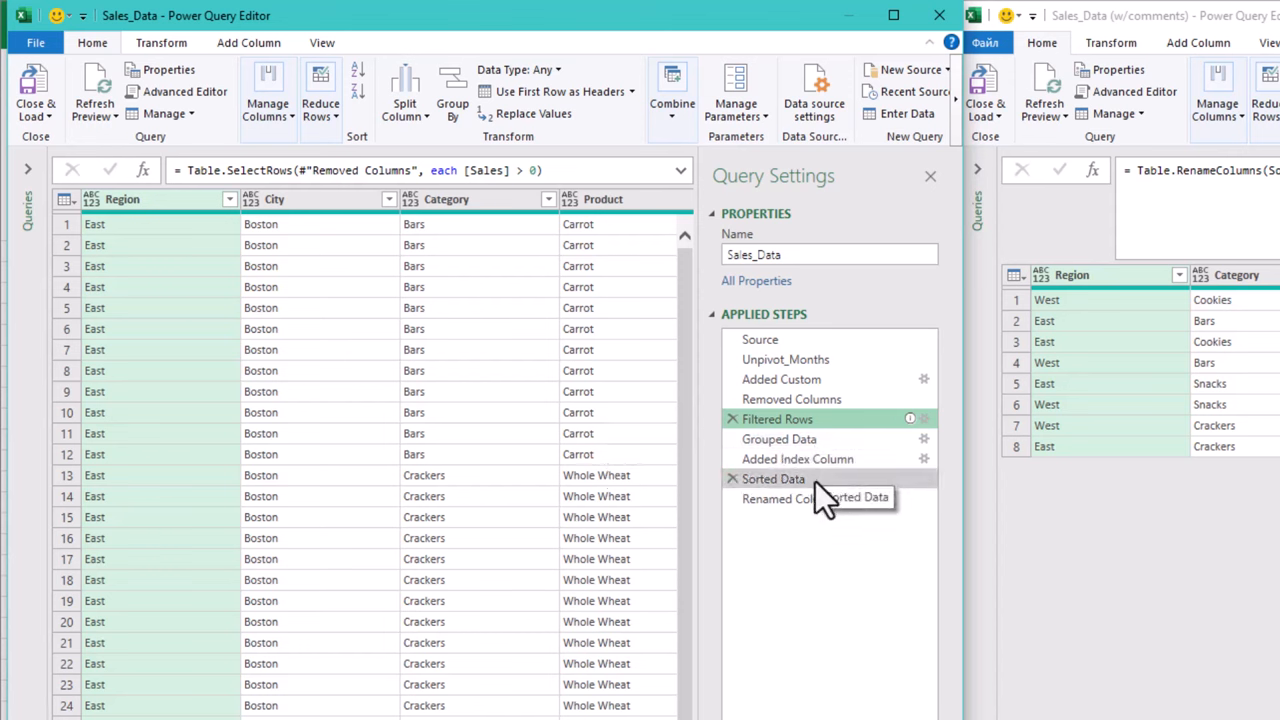
{"action": "left_click", "coordinate": [772, 478]}
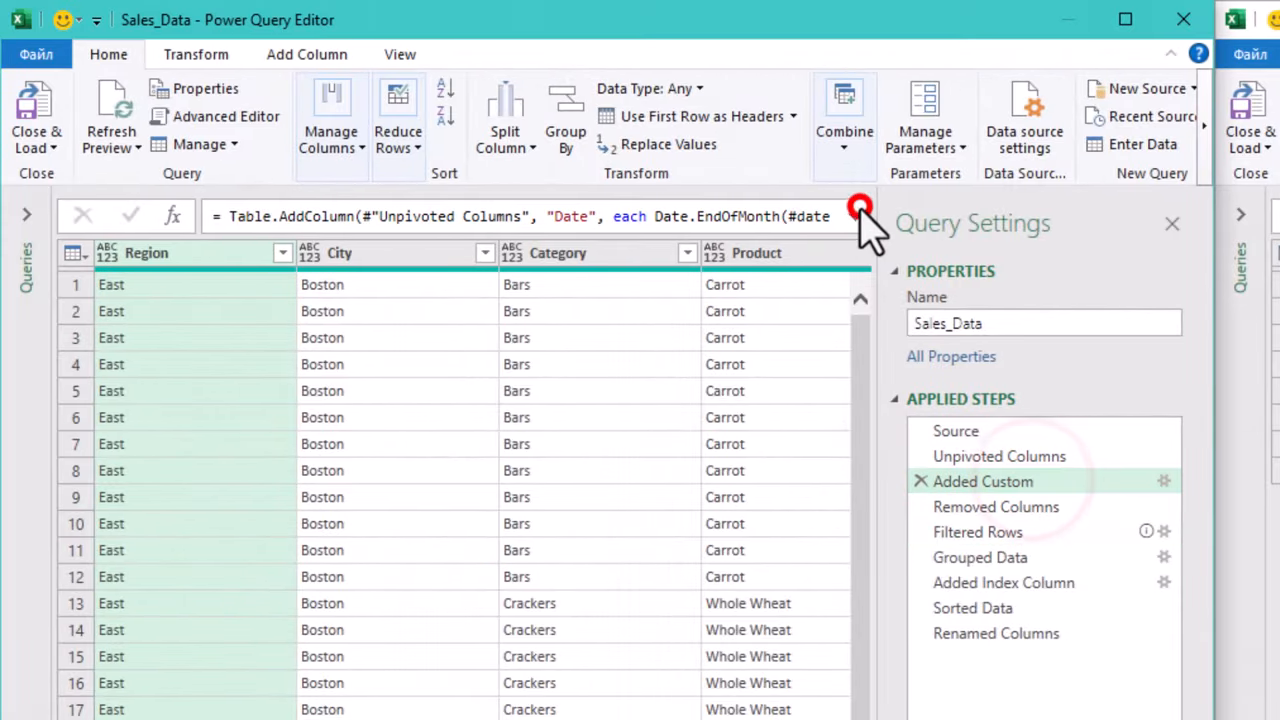
End the Added Custom formula with the comment 'creating the correct date from month names'.
{"action": "left_click", "coordinate": [858, 210]}
{"action": "type", "text": "//"}
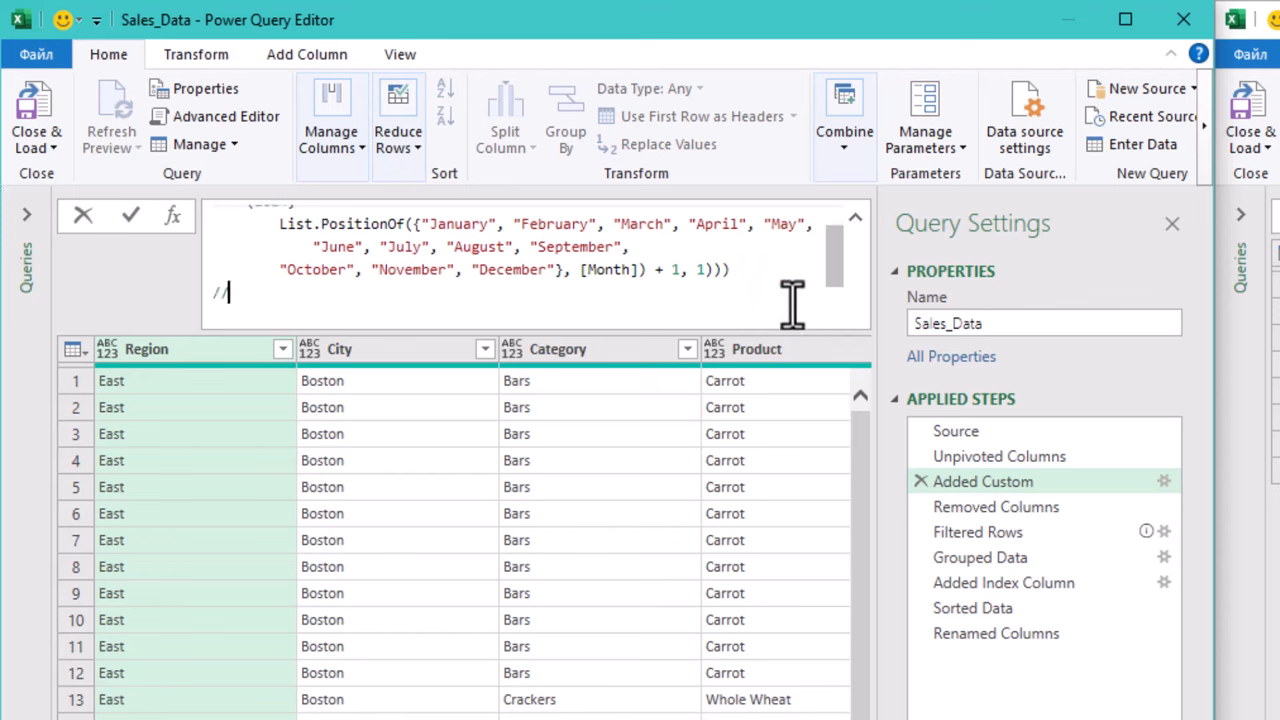
{"action": "type", "text": "creating the correct d"}
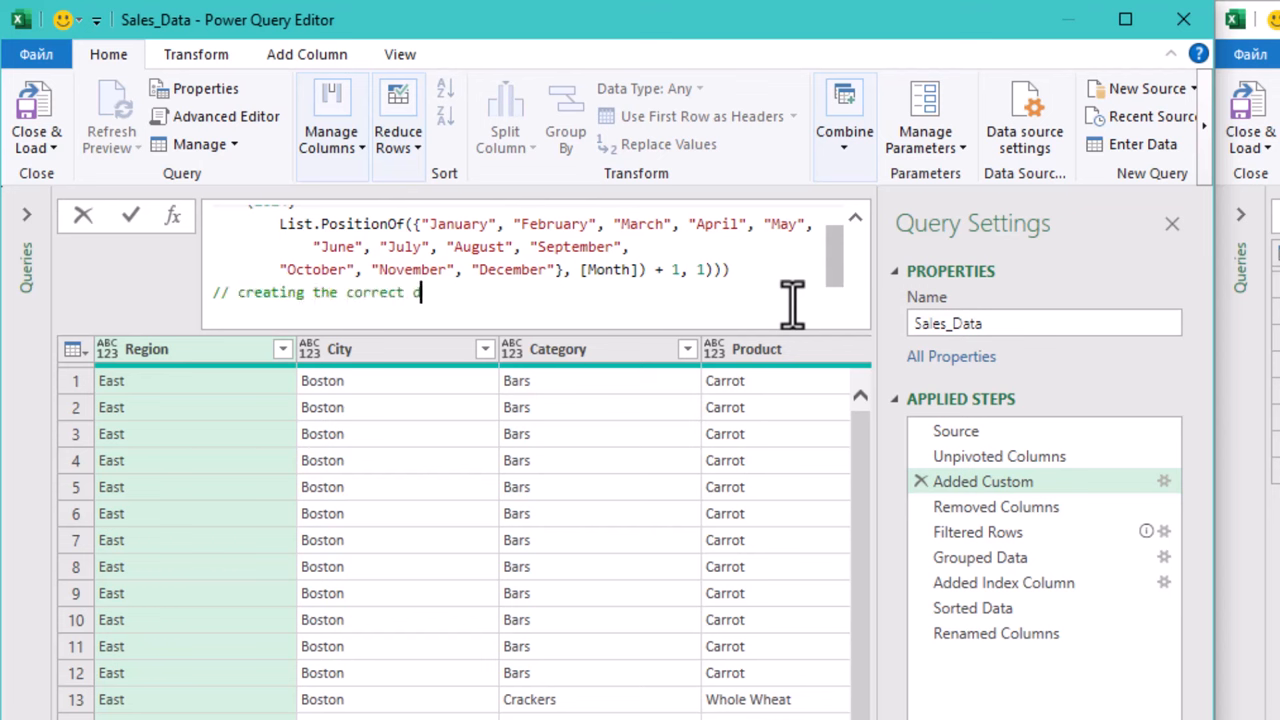
{"action": "type", "text": "ate from"}
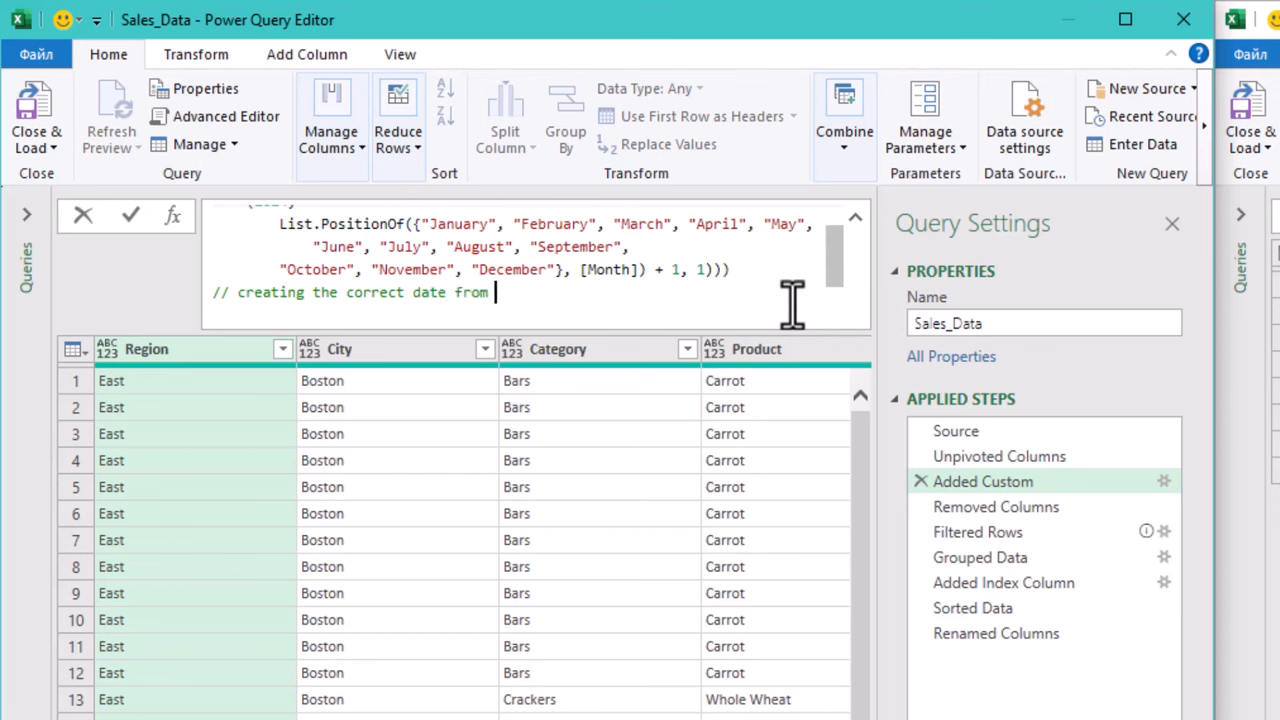
{"action": "type", "text": "month names"}
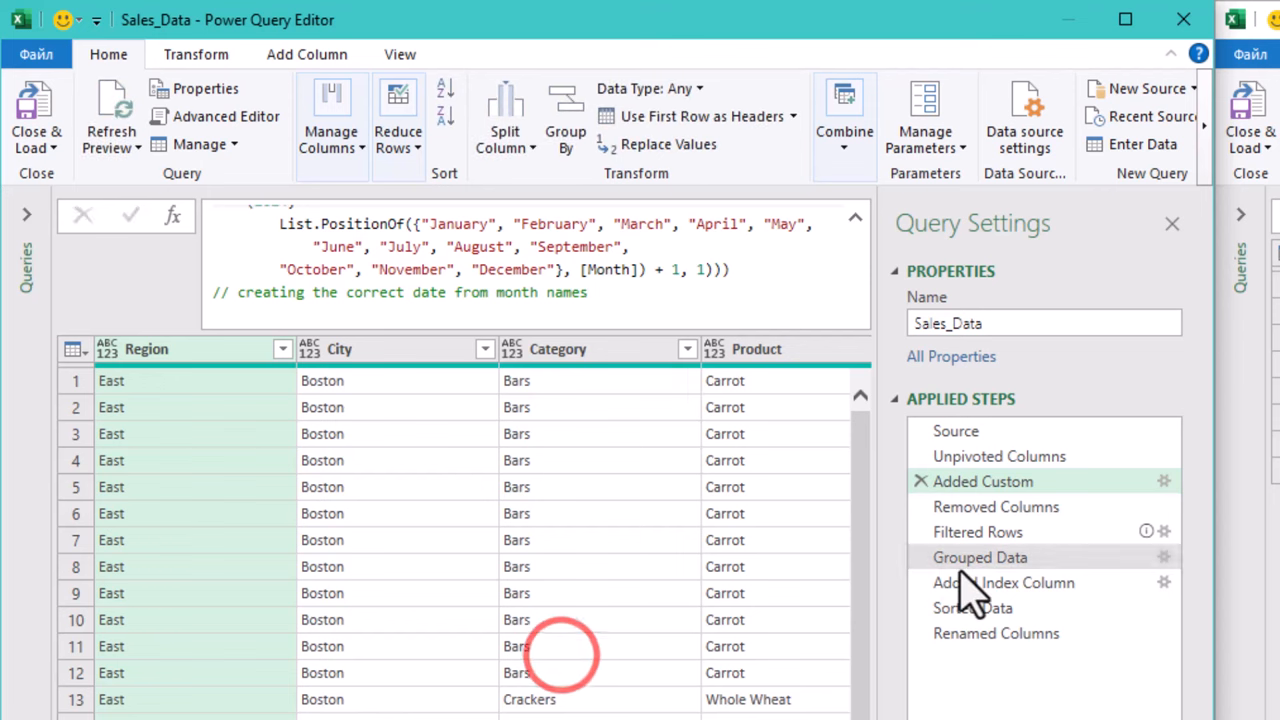
Append '/*Wow, multi-line comments are So Awesome*/' to the Grouped Data formula, then recheck steps.
{"action": "left_click", "coordinate": [980, 557]}
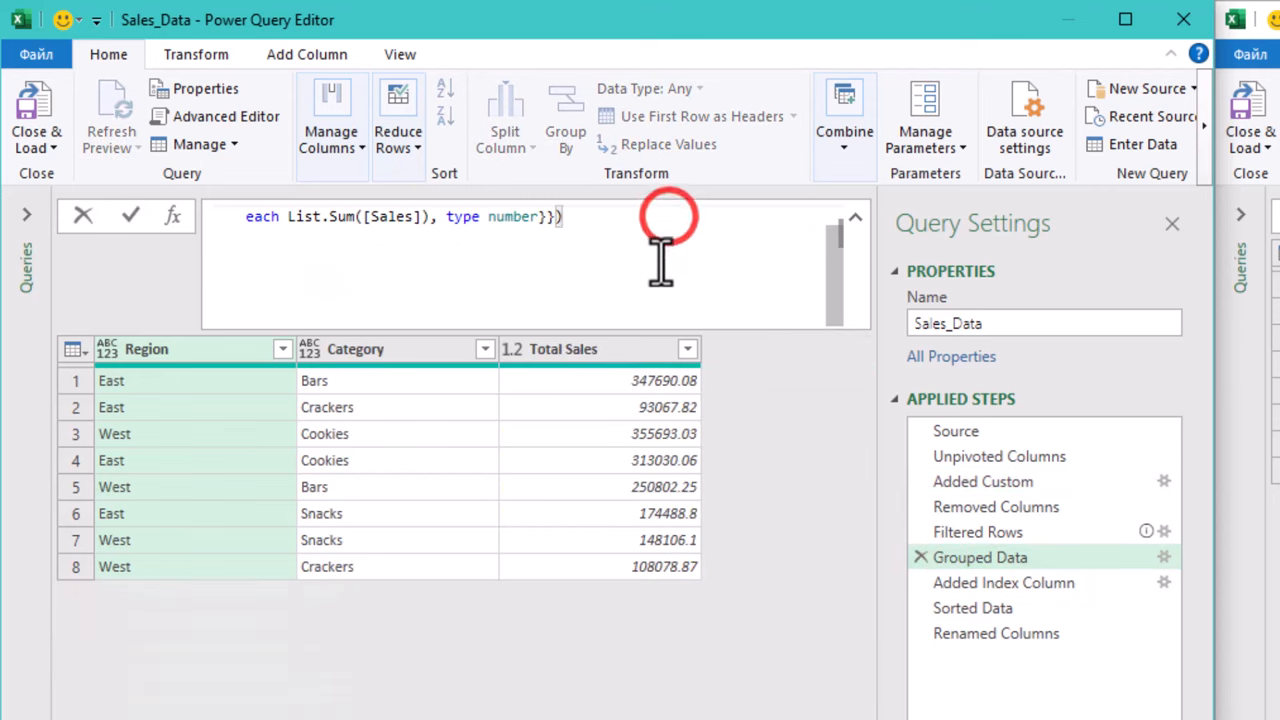
{"action": "type", "text": "/"}
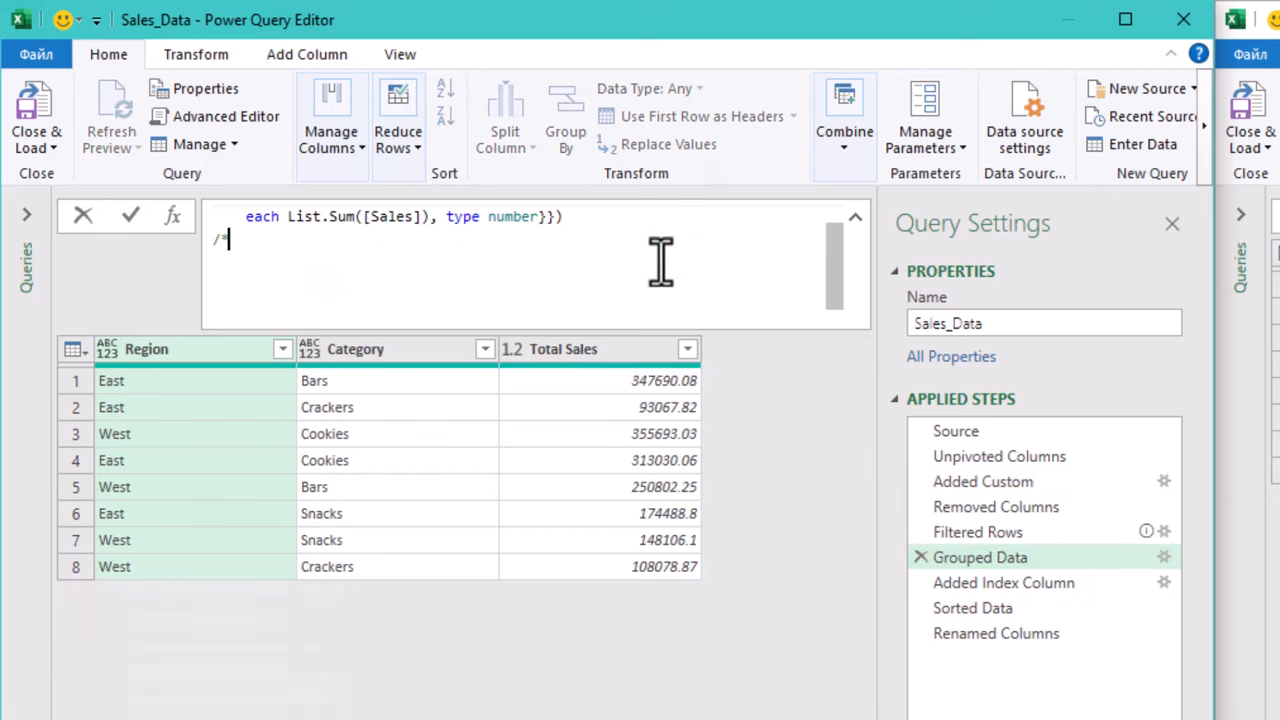
{"action": "type", "text": "*Wow, multi"}
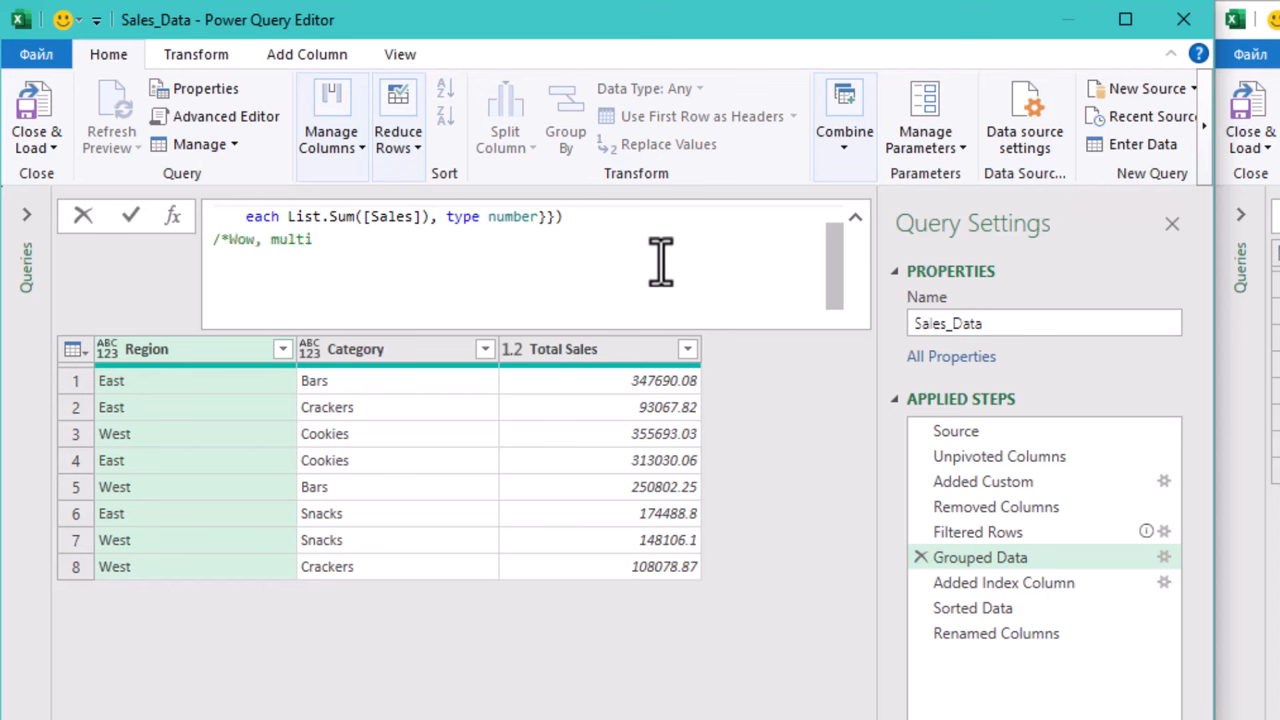
{"action": "type", "text": "-line comments are"}
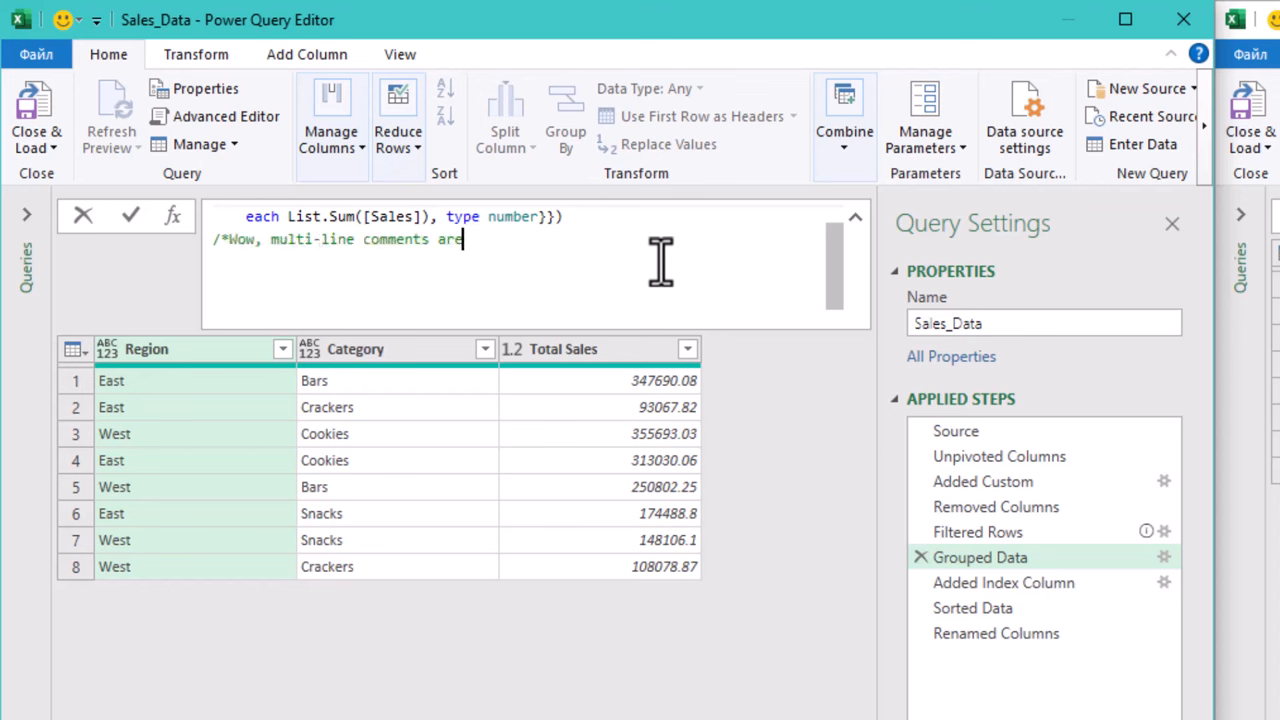
{"action": "type", "text": "So"}
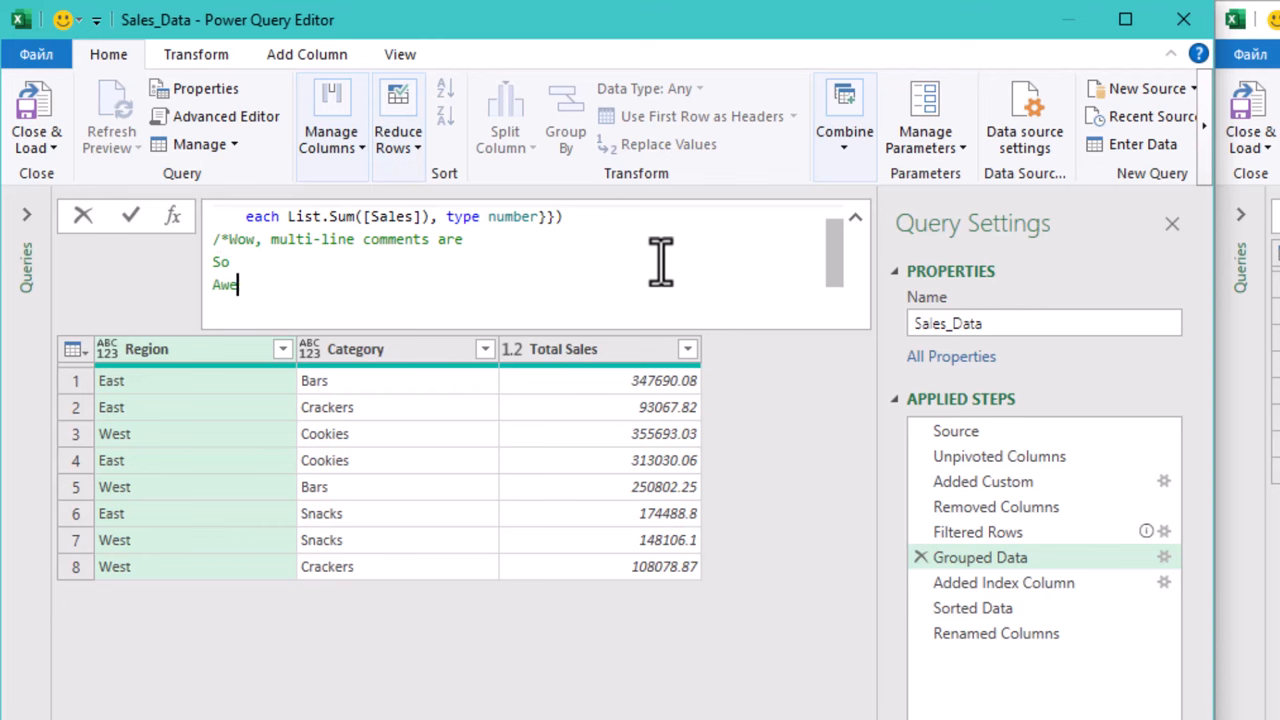
{"action": "type", "text": "some*/"}
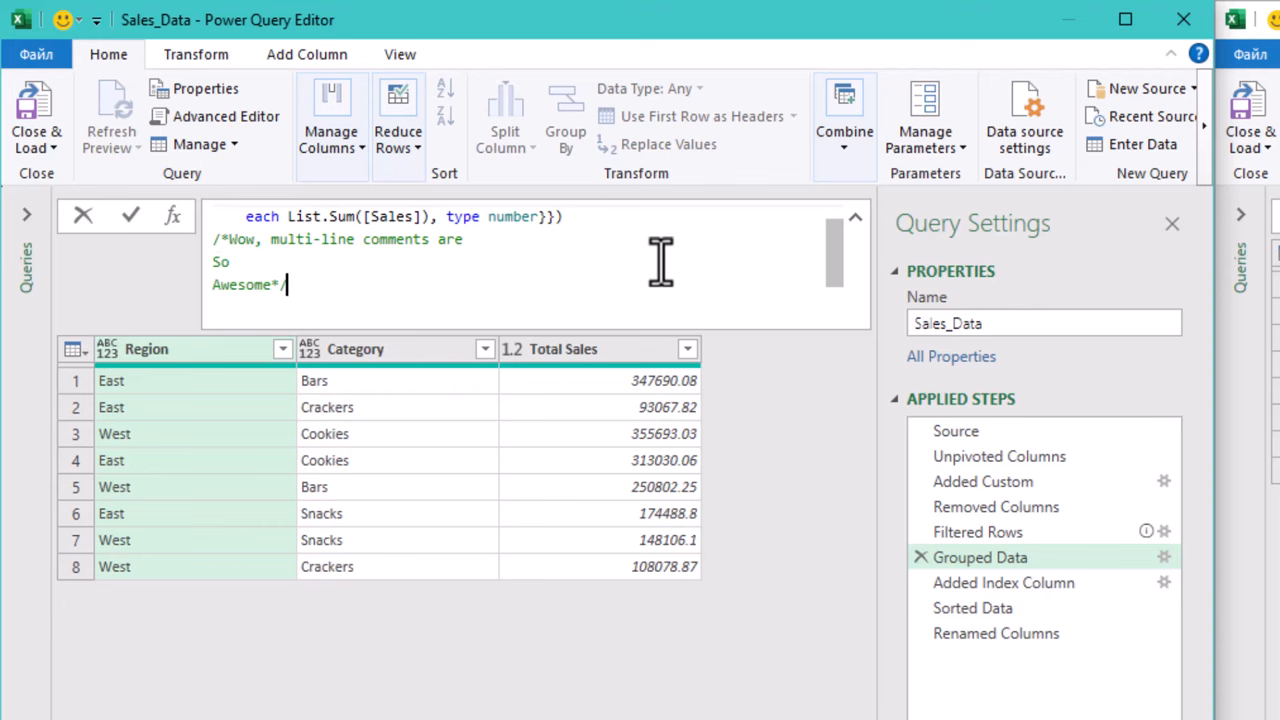
{"action": "left_click", "coordinate": [994, 507]}
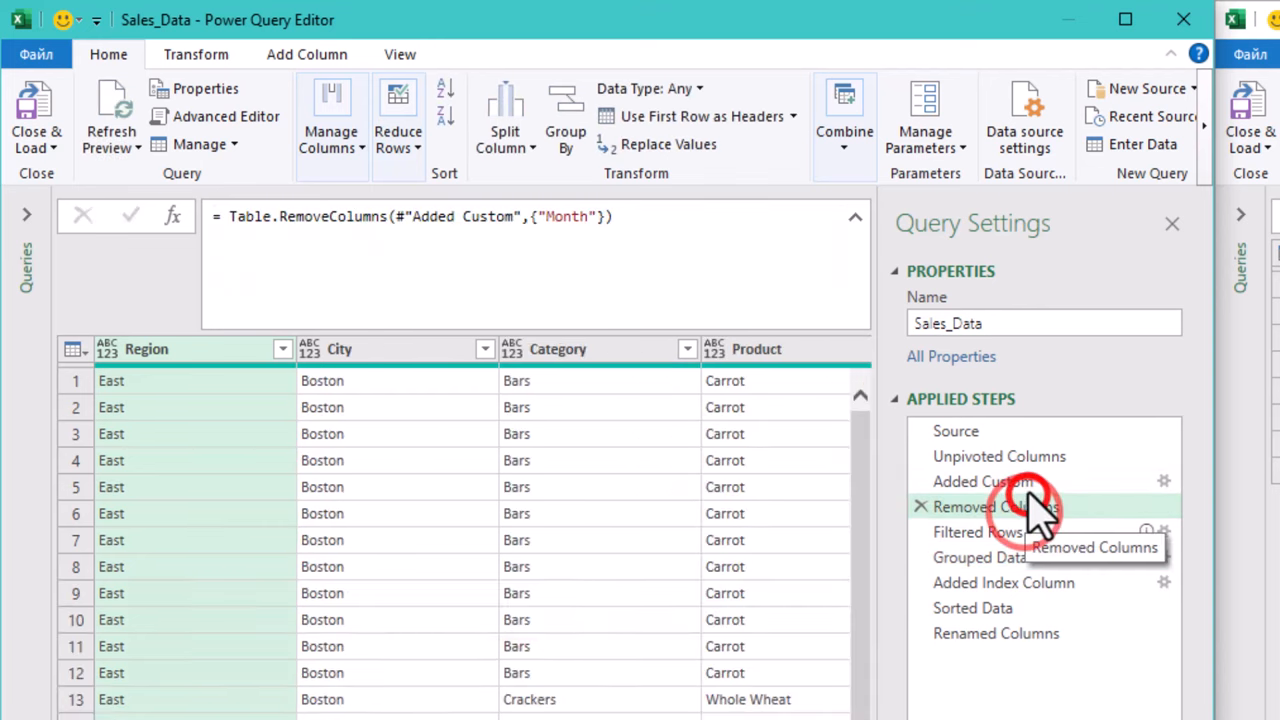
{"action": "left_click", "coordinate": [983, 481]}
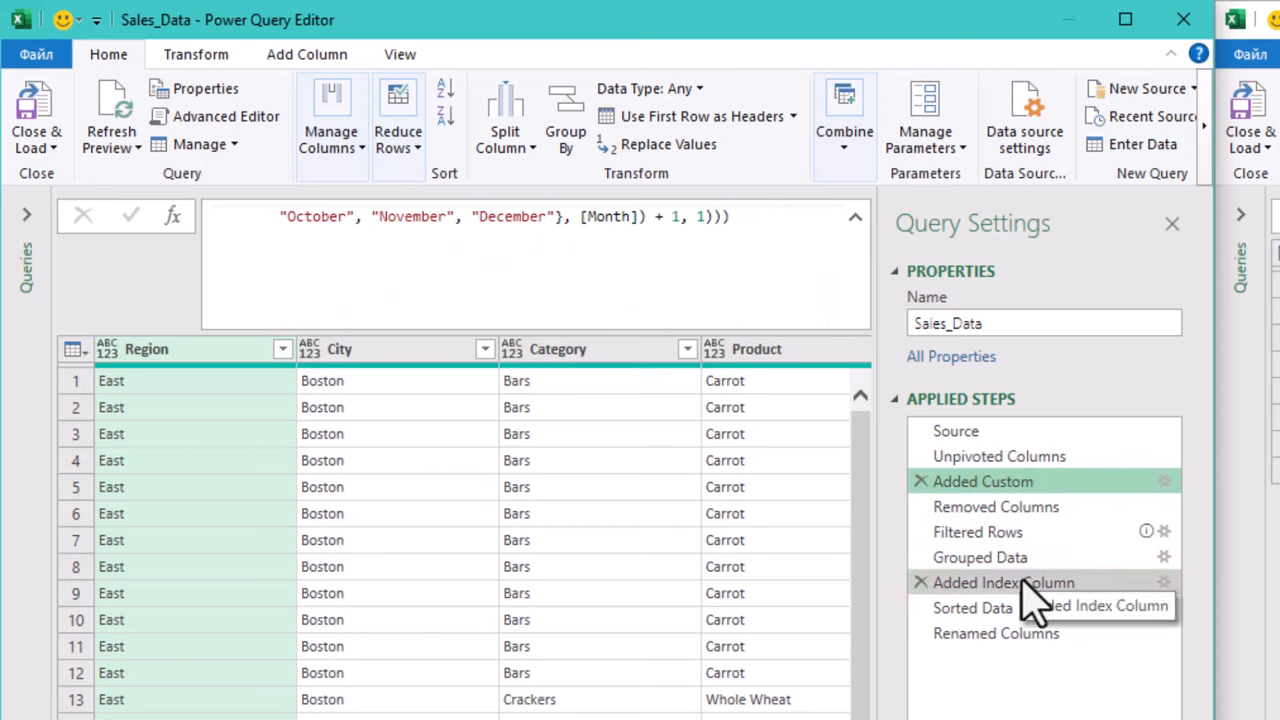
{"action": "left_click", "coordinate": [980, 557]}
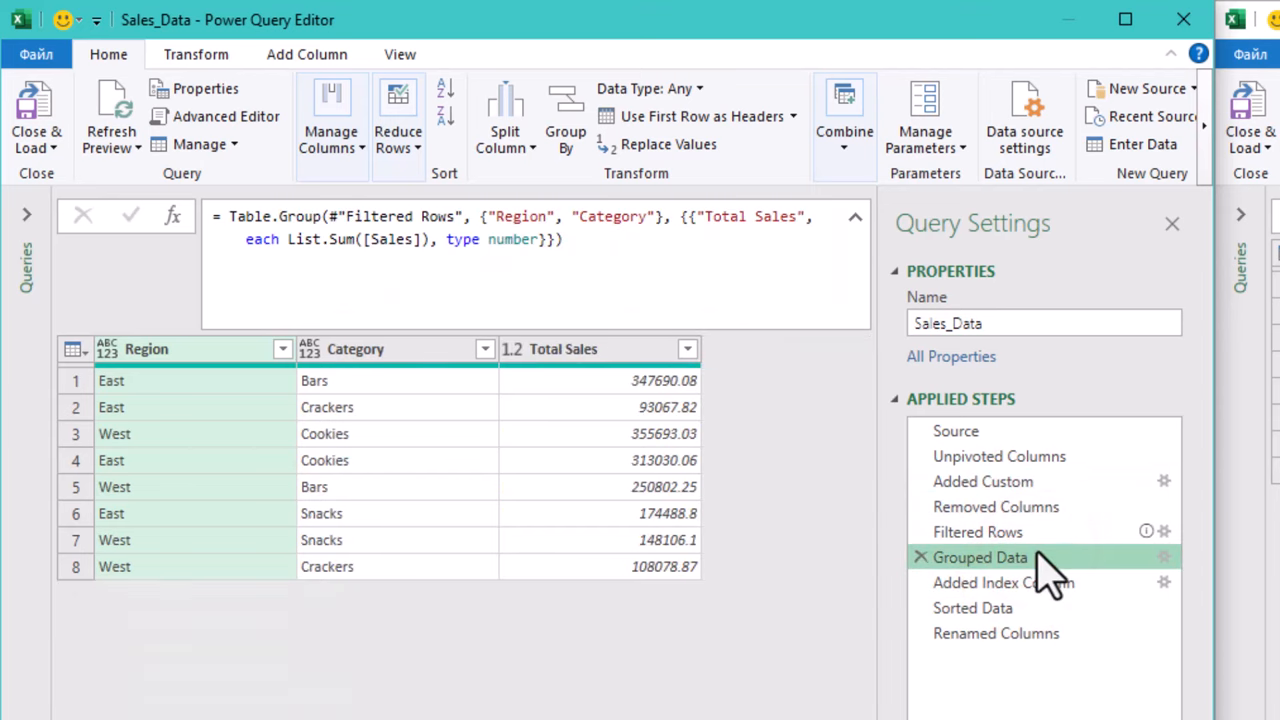
Review the code in Advanced Editor, then type 'formula to make it al' into Removed Columns.
{"action": "left_click", "coordinate": [767, 117]}
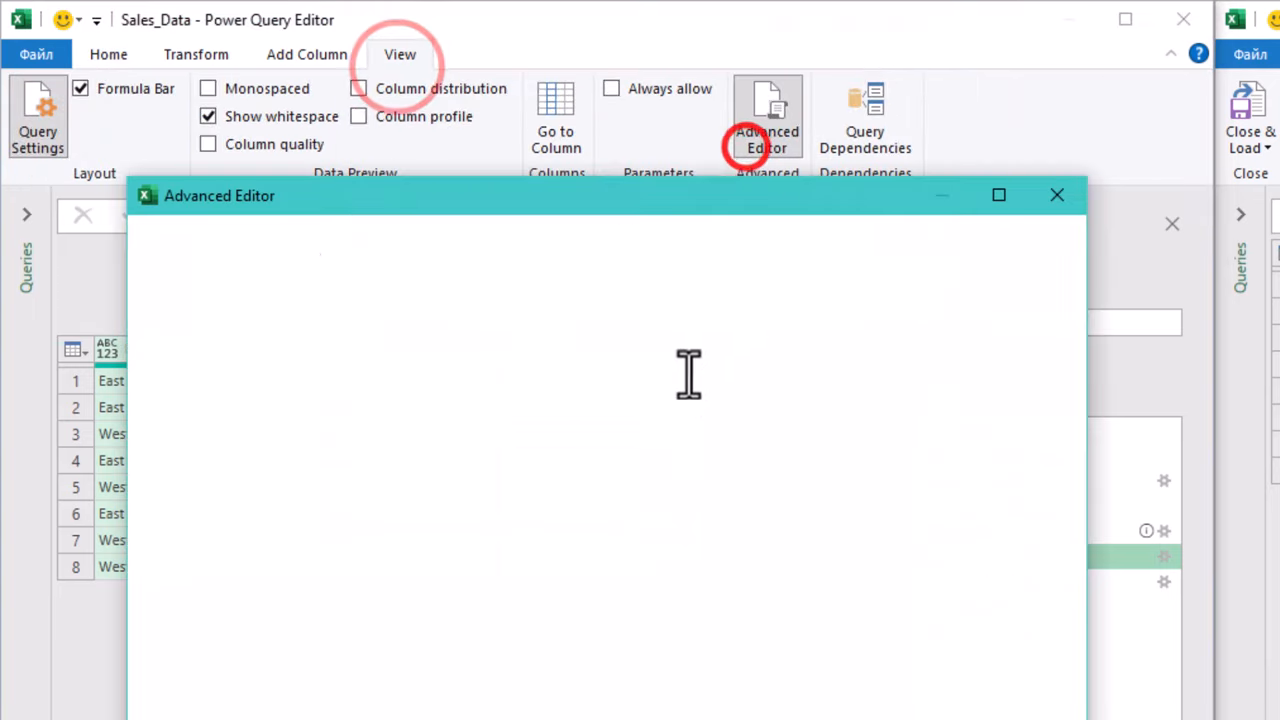
{"action": "left_click", "coordinate": [767, 120]}
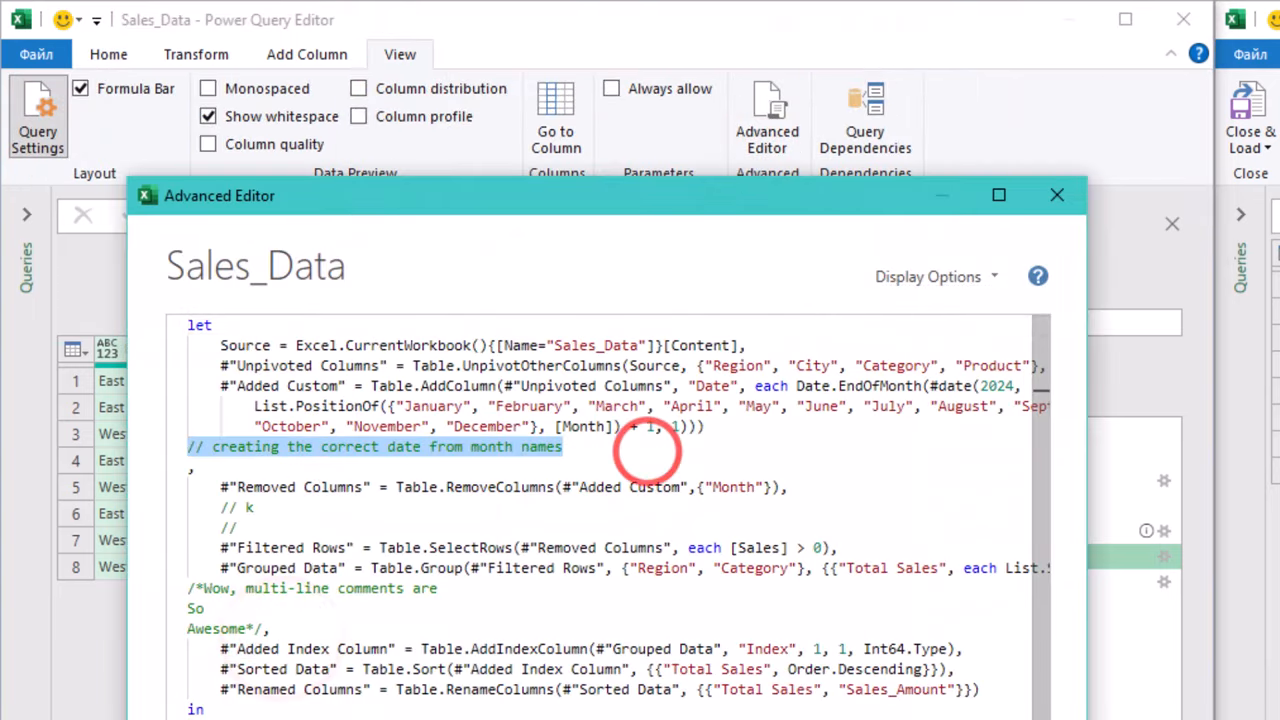
{"action": "left_click", "coordinate": [1056, 195]}
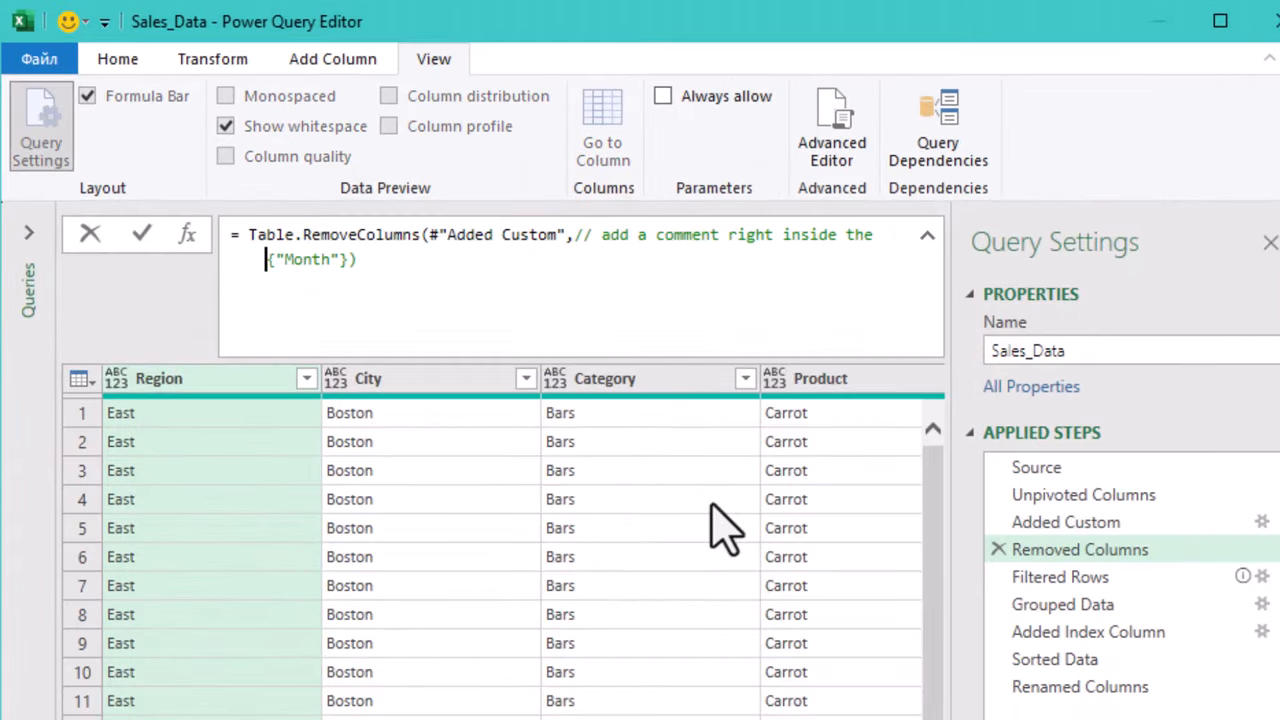
{"action": "type", "text": "formula to make it al"}
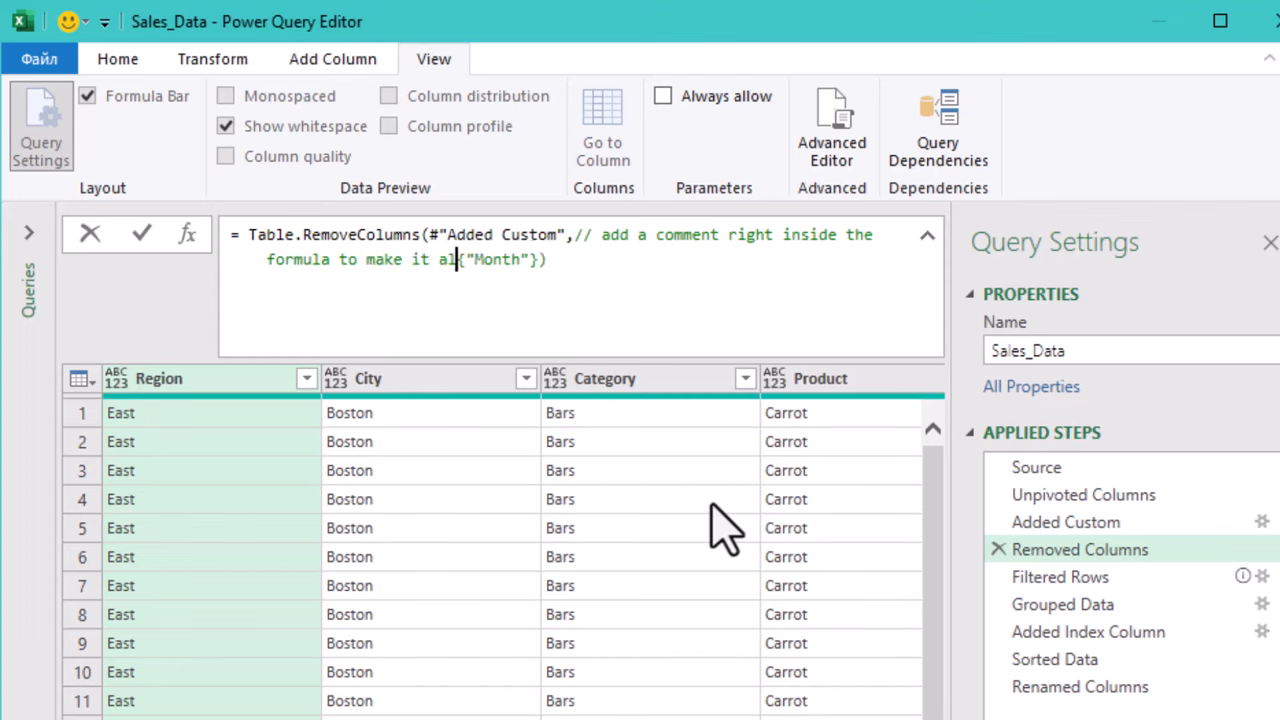